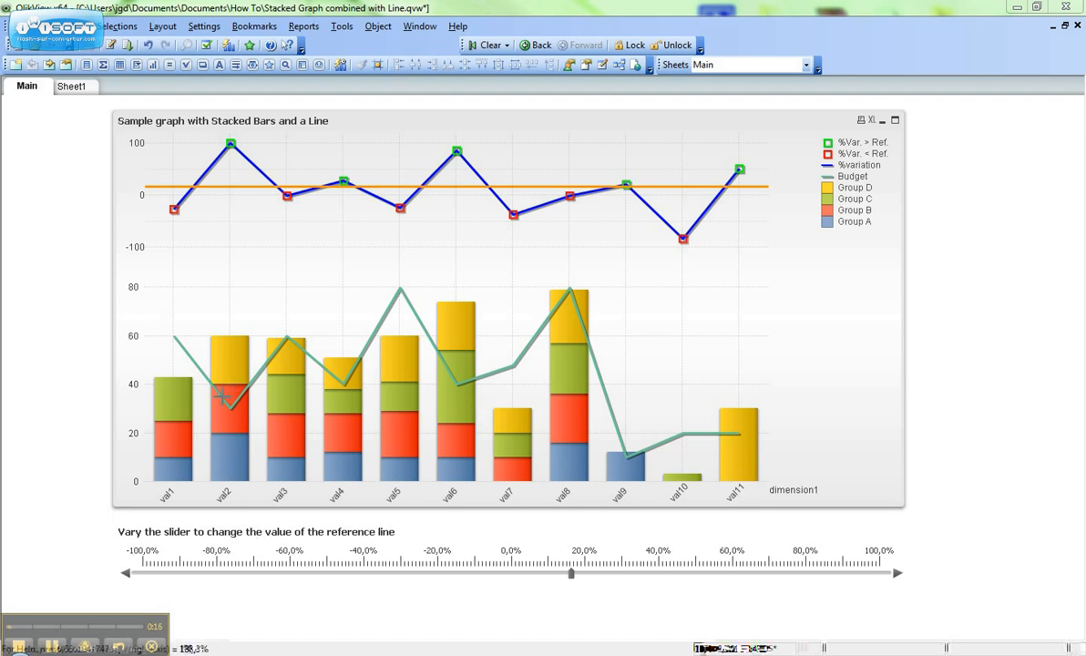
# - Switch to the Sheet1 tab to build the new chart there
pyautogui.click(69, 87)
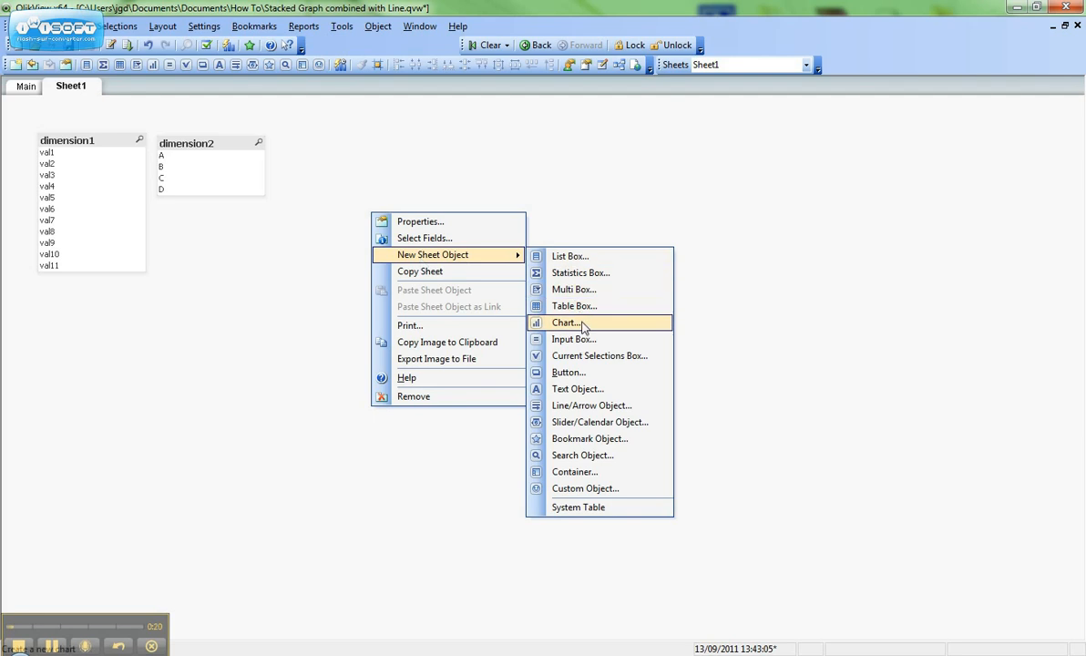
# - Start a new Combo Chart on dimension1 with Sum(Sales) as the bar expression
pyautogui.click(565, 323)
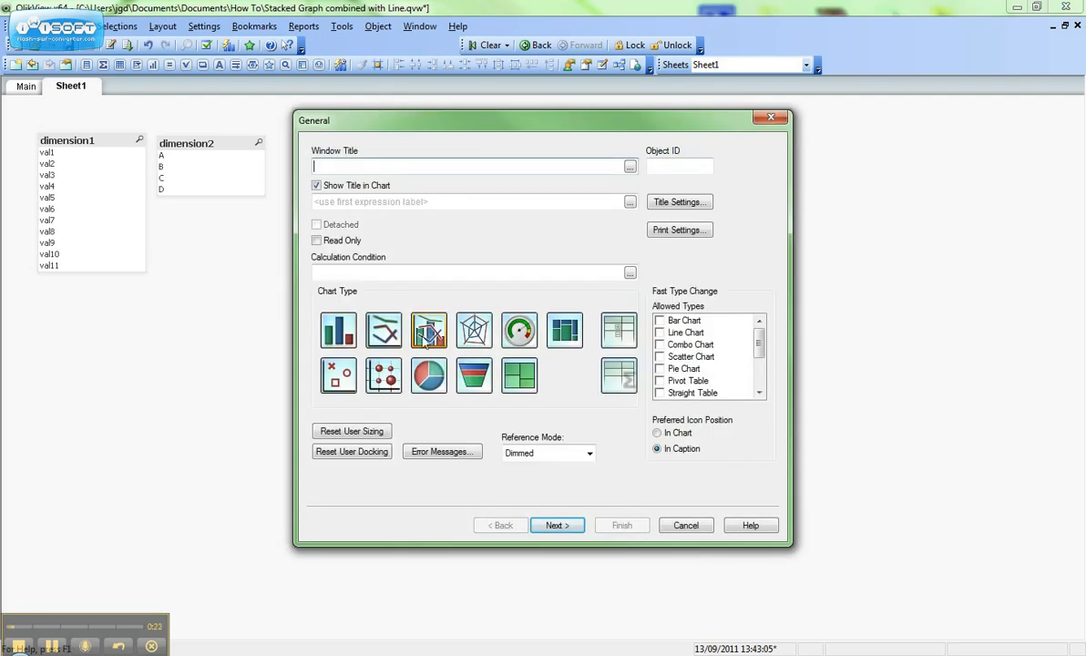
pyautogui.moveTo(428, 330)
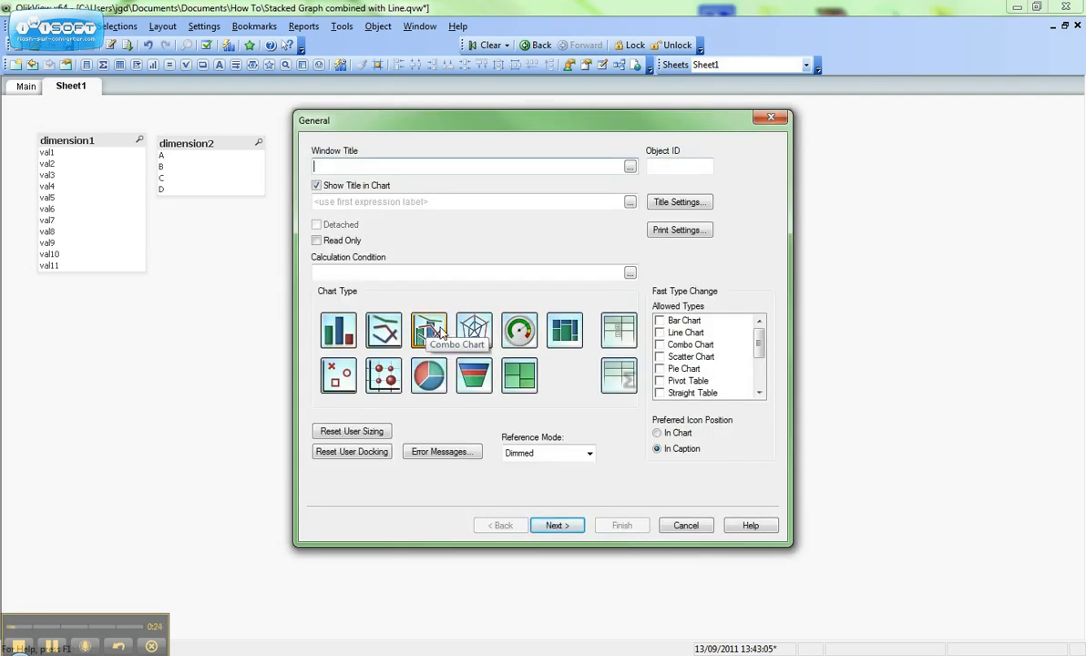
pyautogui.click(558, 525)
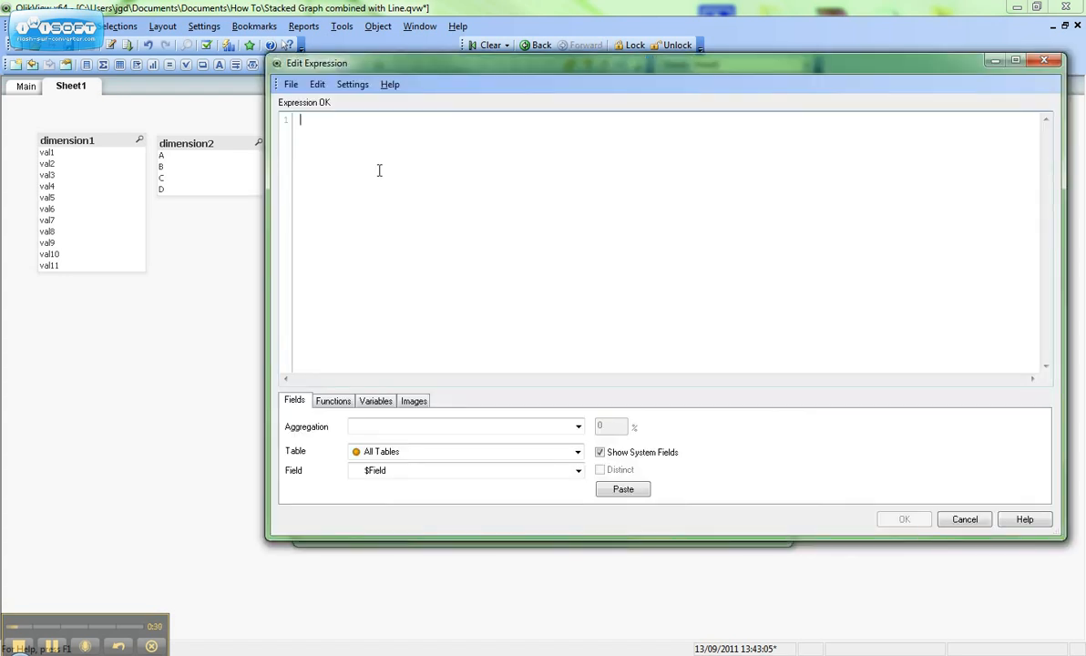
pyautogui.write('Sum(Sales')
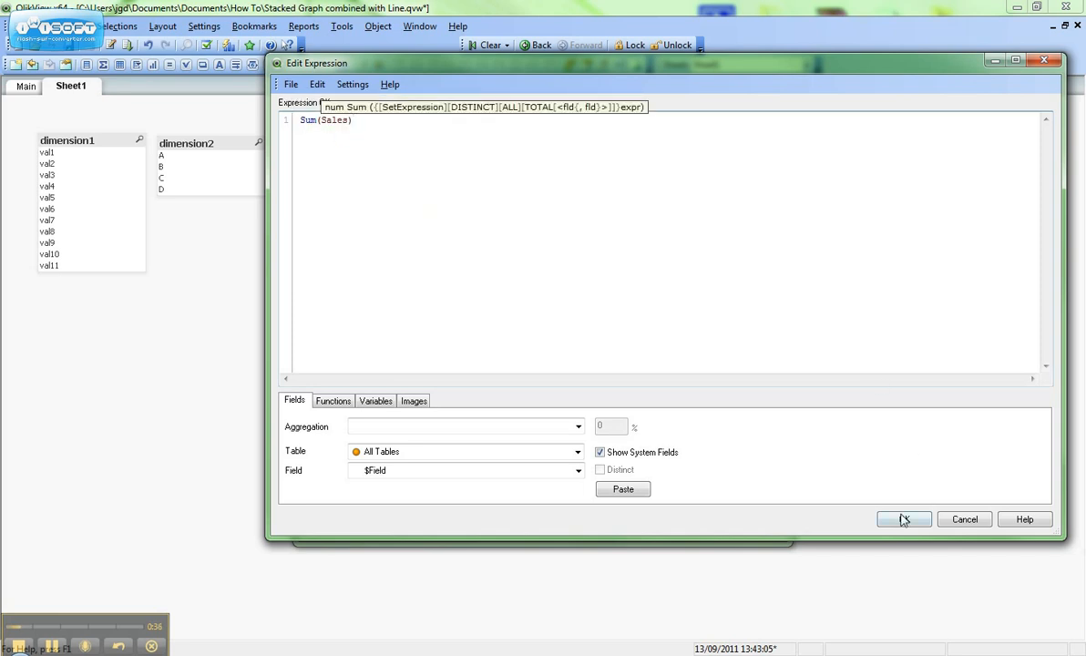
pyautogui.click(904, 517)
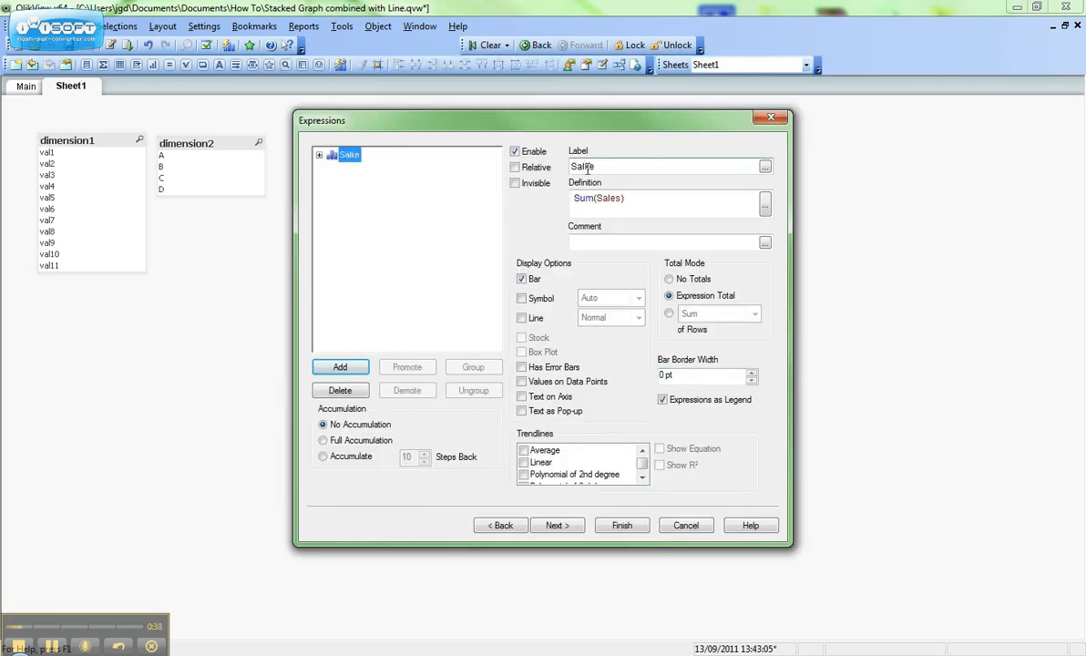
# - Add Sum(Budget) as the line expression and finish the chart wizard
pyautogui.click(666, 166)
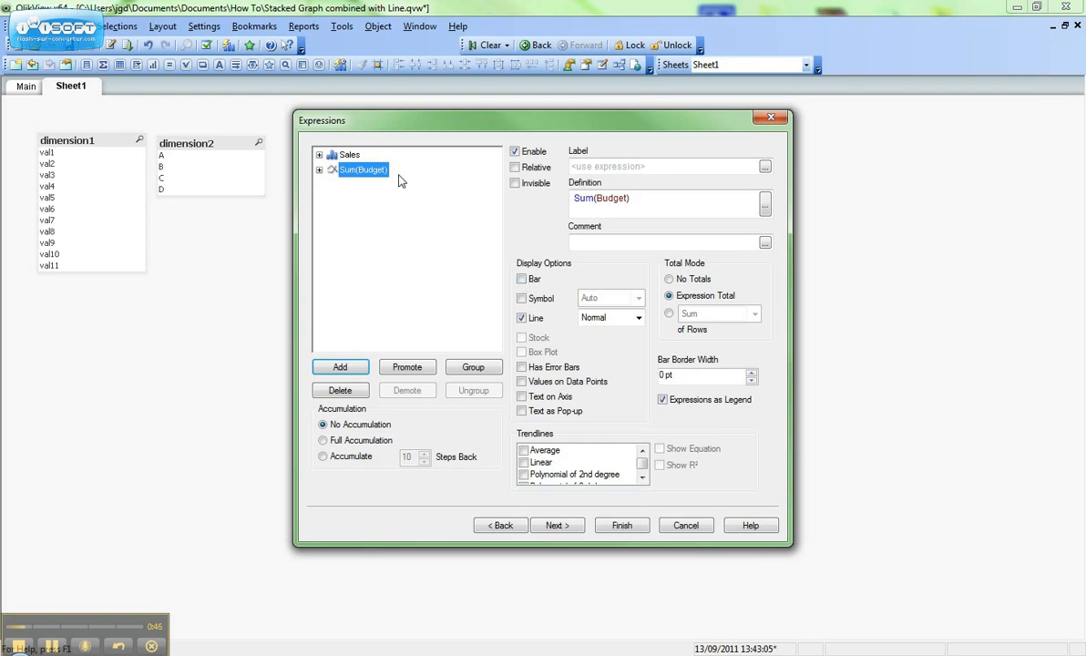
pyautogui.click(350, 153)
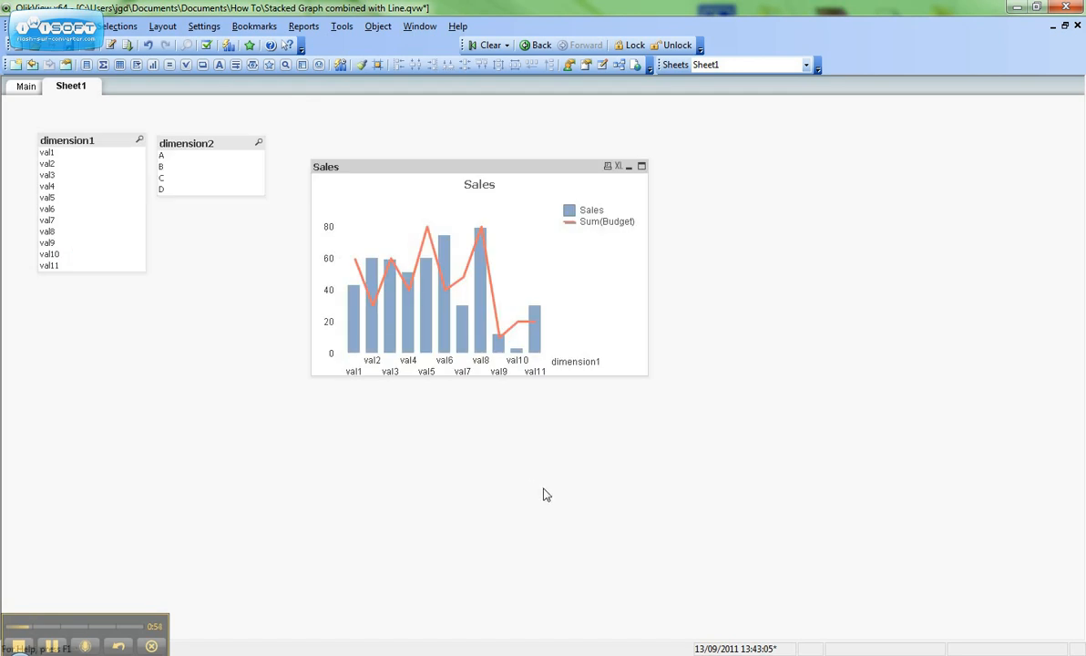
# - Widen the chart and temporarily disable the Sum(Budget) expression
pyautogui.moveTo(648, 308); pyautogui.dragTo(829, 308)
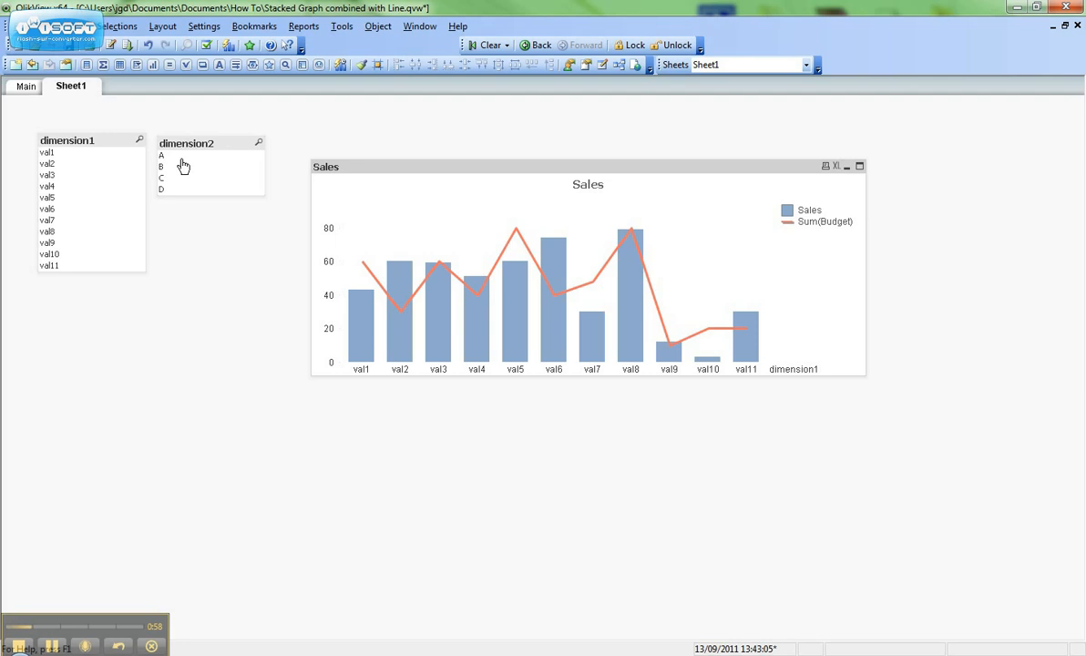
pyautogui.moveTo(453, 171)
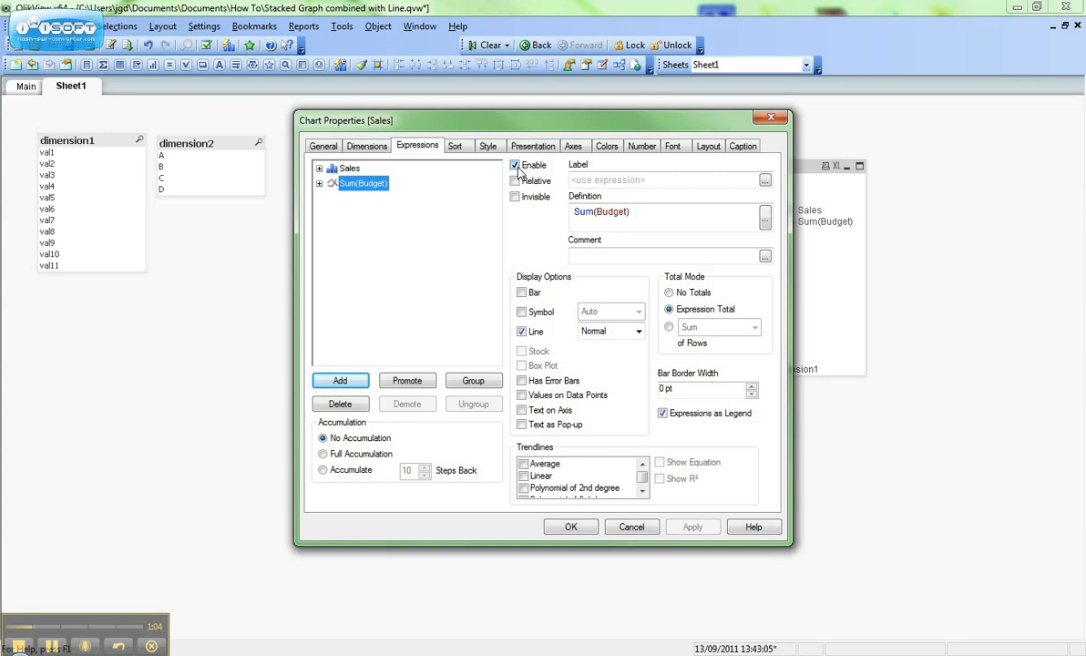
pyautogui.click(366, 145)
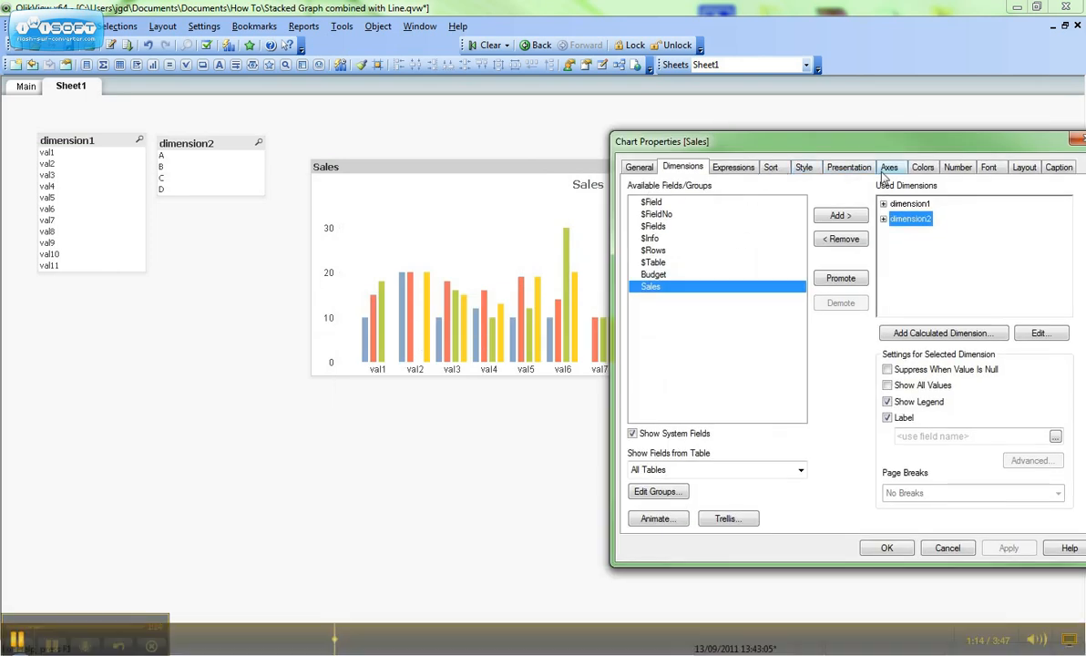
# - Stack the Sales bars by dimension2 via the Style options and check the preview
pyautogui.click(803, 168)
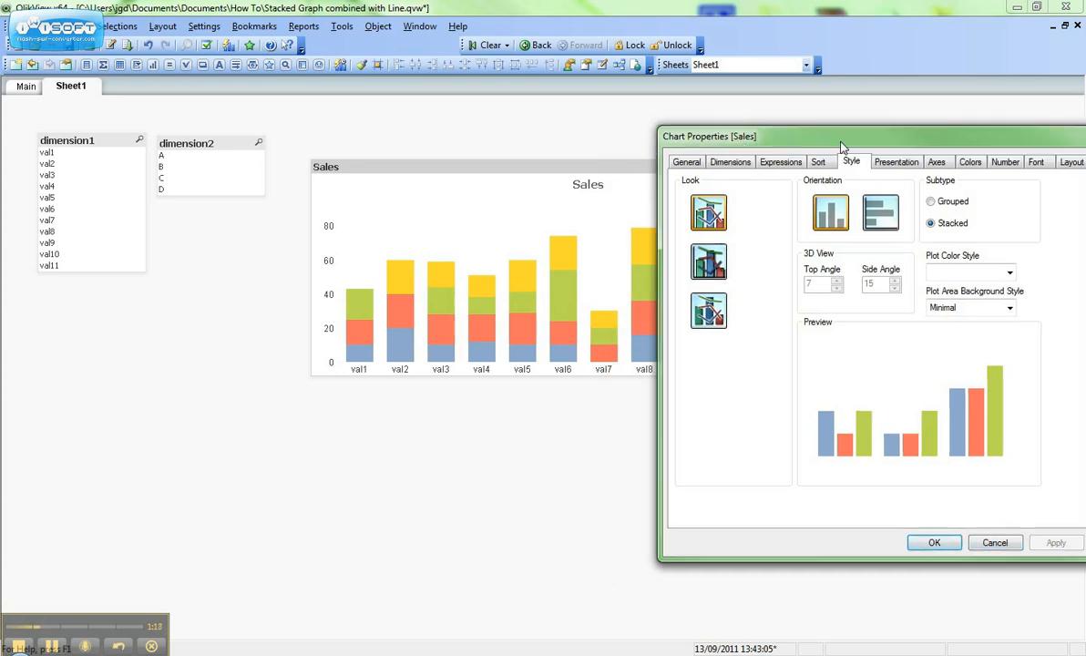
pyautogui.moveTo(838, 135); pyautogui.dragTo(956, 138)
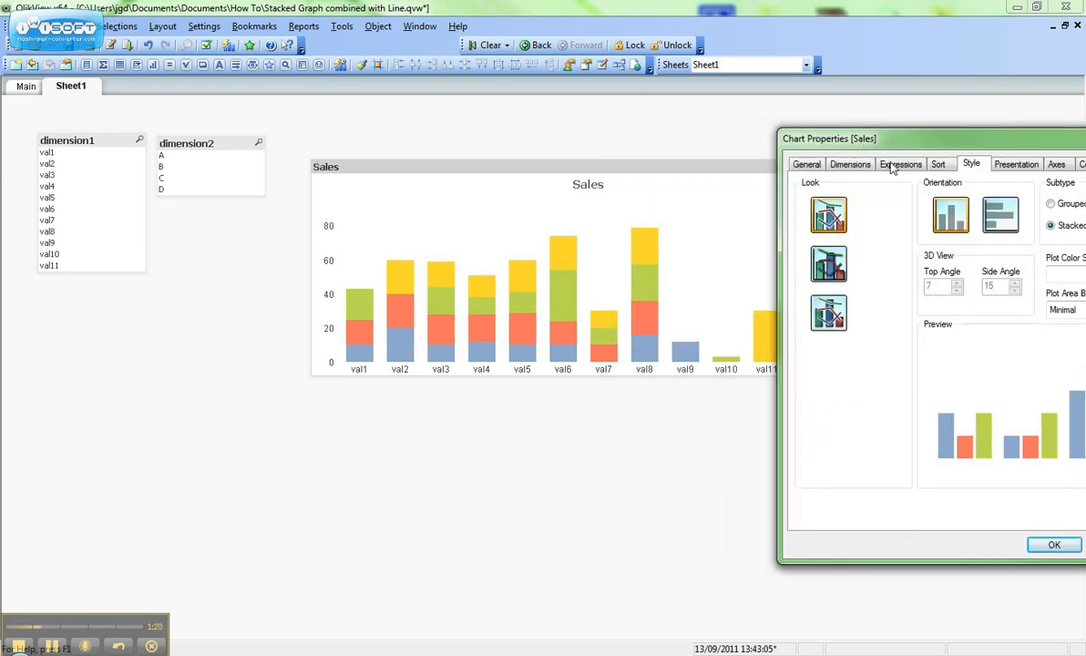
pyautogui.moveTo(926, 153)
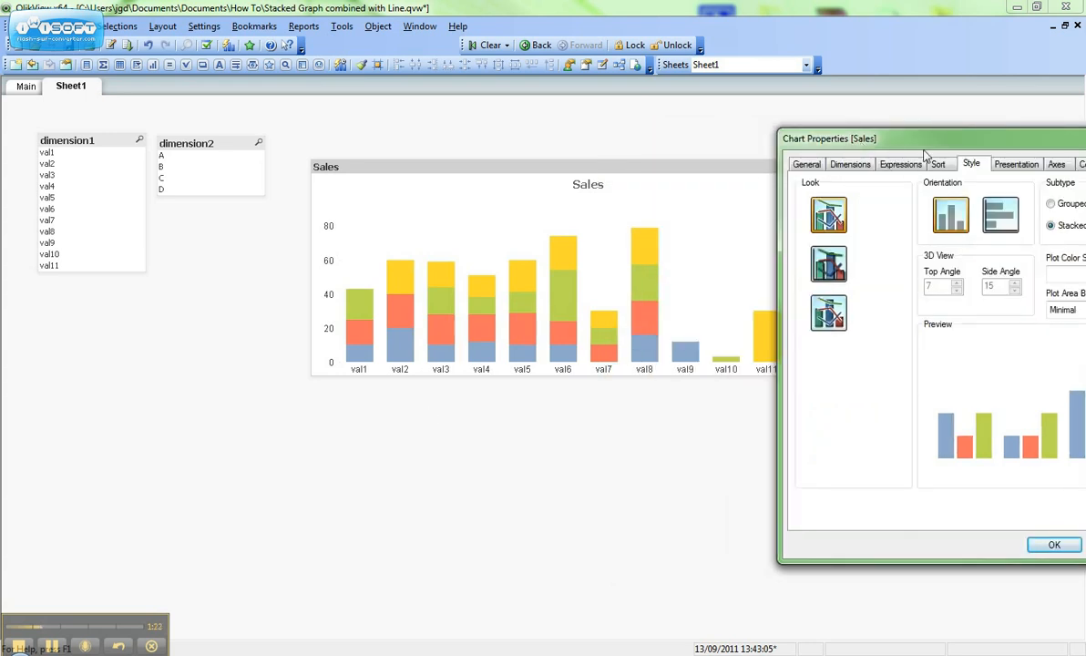
pyautogui.click(900, 164)
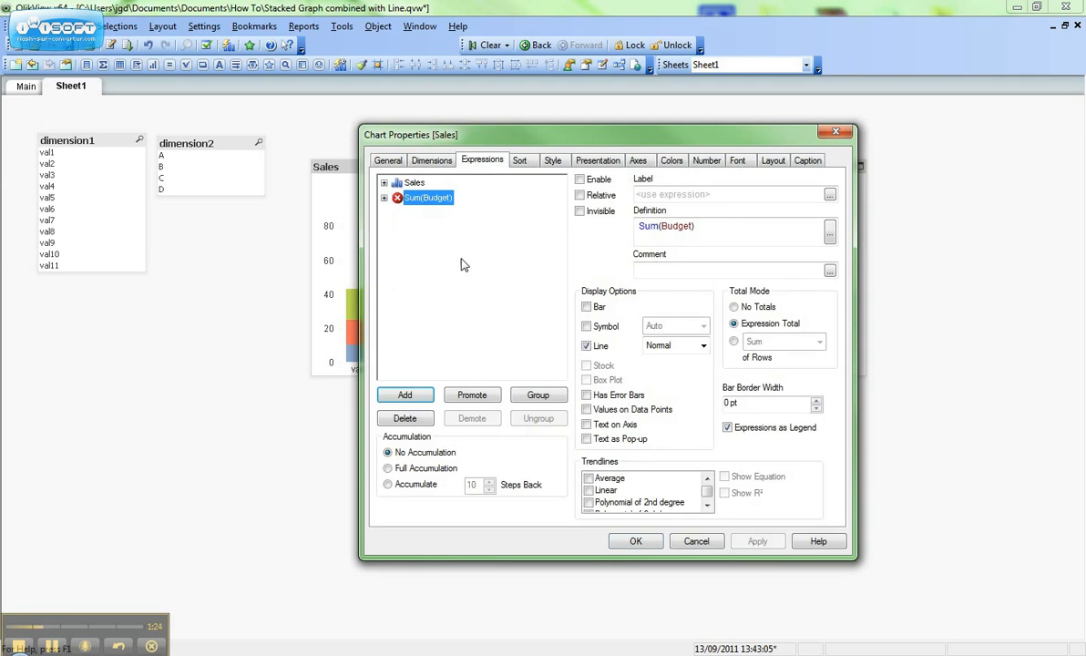
# - Re-enable the Sum(Budget) line and review the Style and Dimensions settings
pyautogui.click(580, 178)
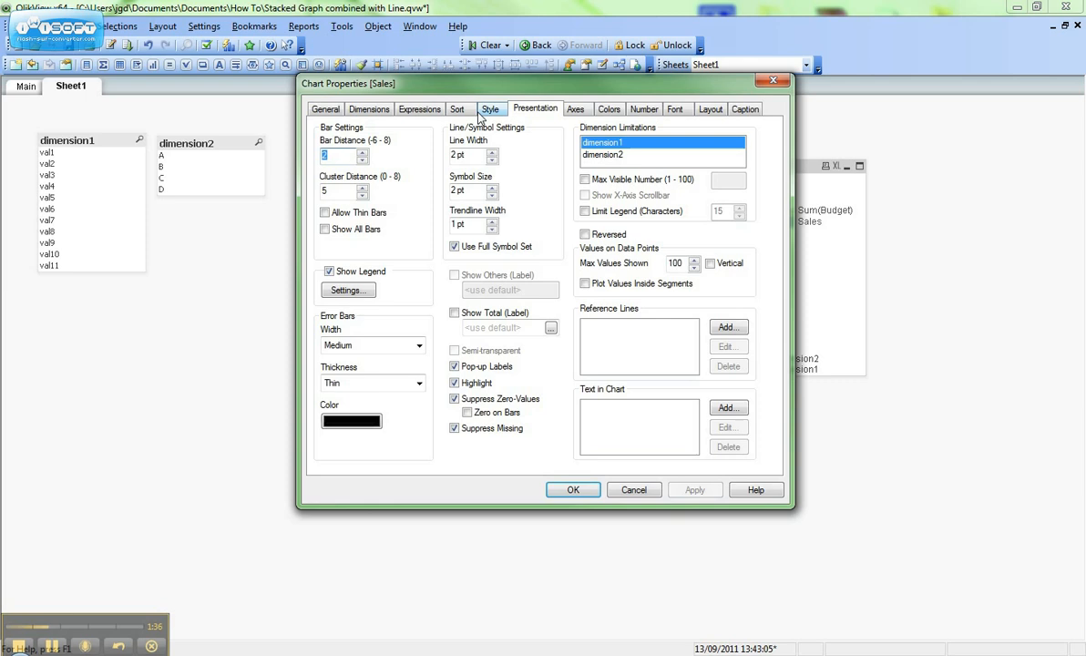
pyautogui.click(492, 109)
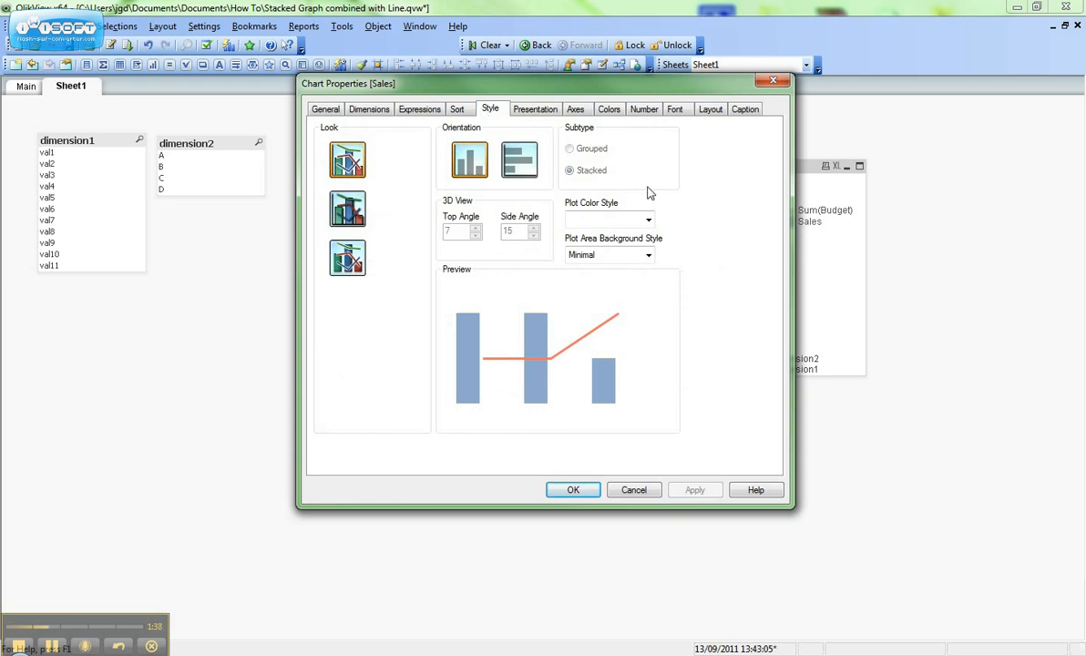
pyautogui.moveTo(634, 328)
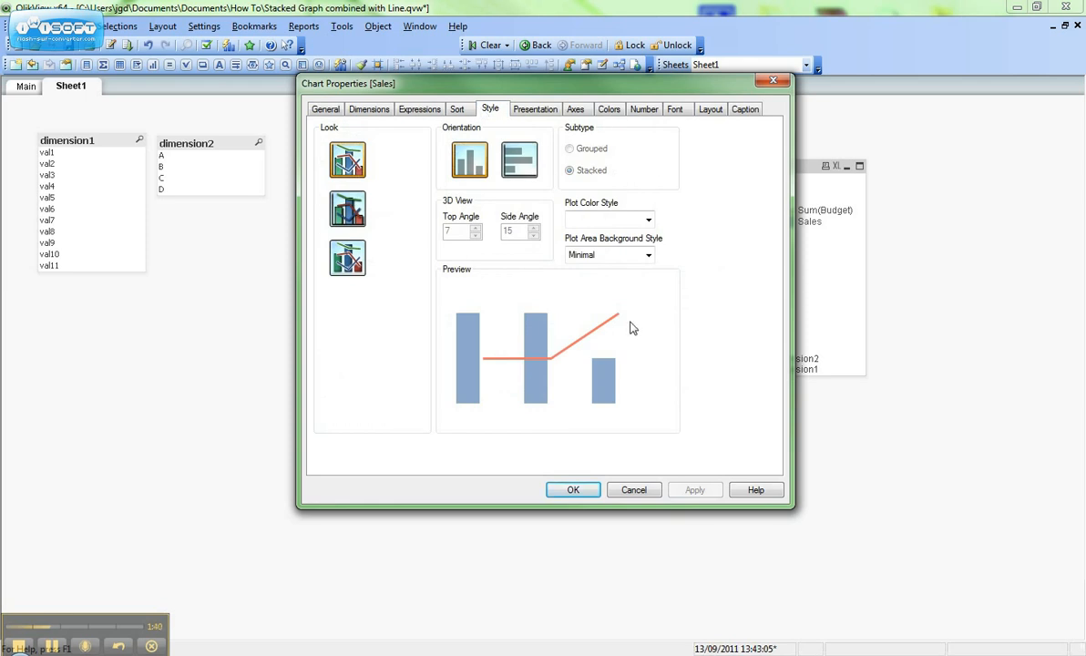
pyautogui.click(368, 109)
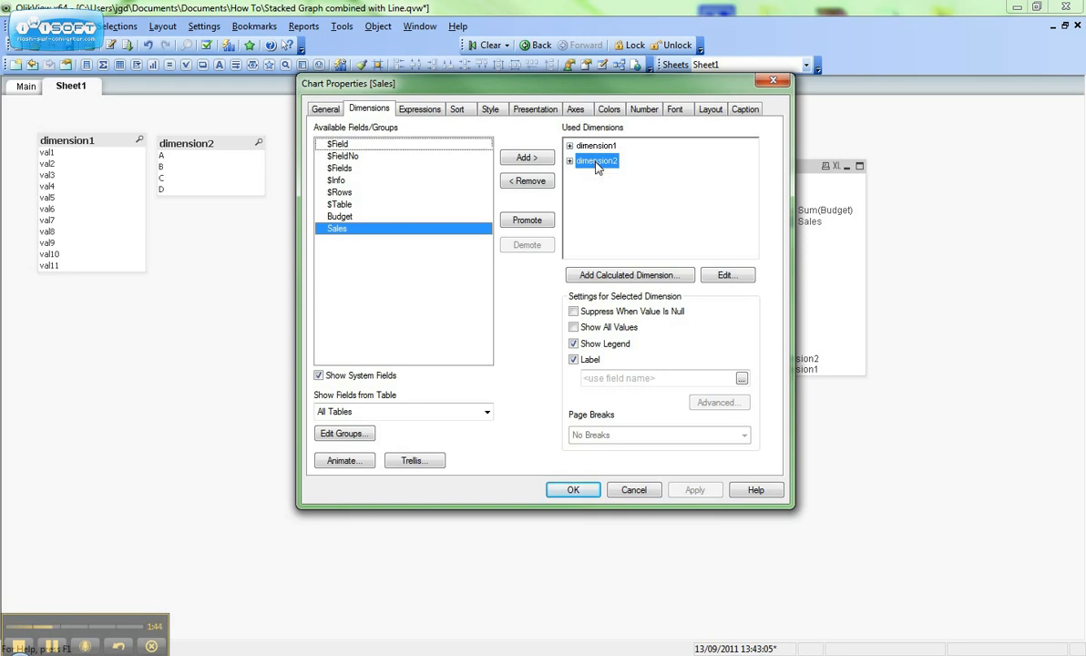
# - Remove dimension2 so only dimension1 remains and go to the Expressions settings
pyautogui.click(527, 180)
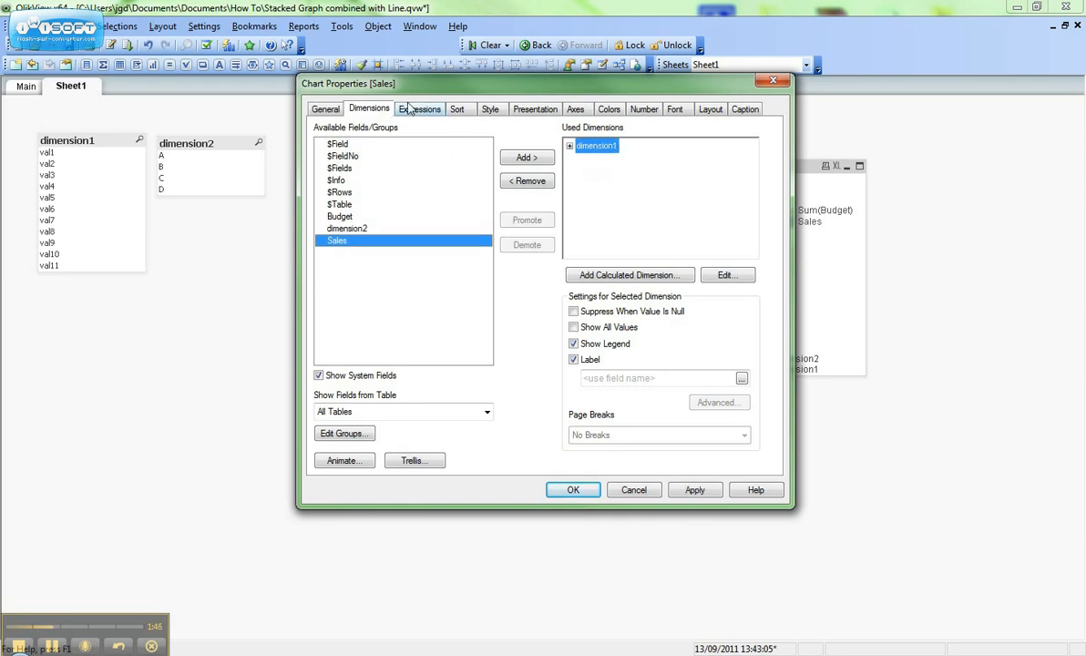
pyautogui.click(419, 109)
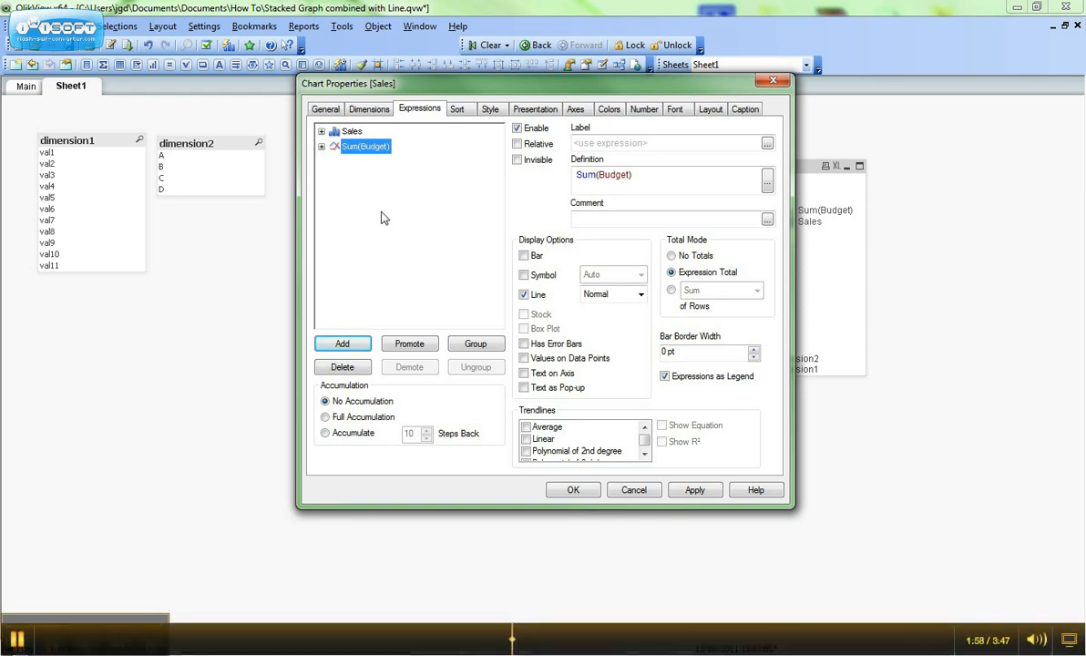
pyautogui.moveTo(379, 211)
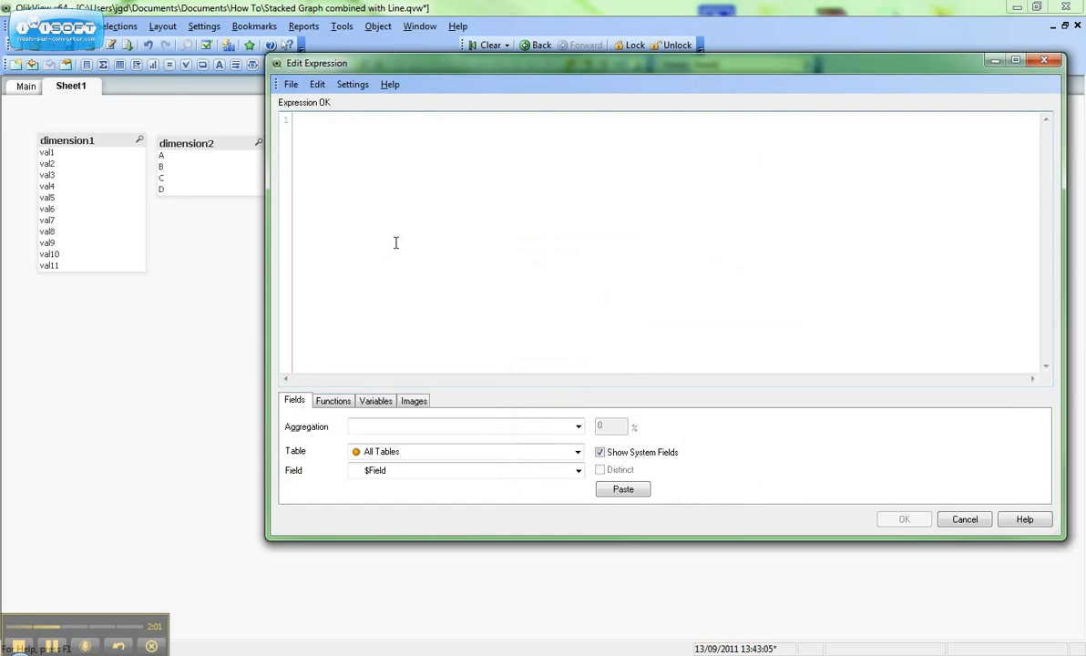
# - Enter the Group A expression Sum(If(dimension2 = 'A', Sales)) and confirm it
pyautogui.write('Sum(If')
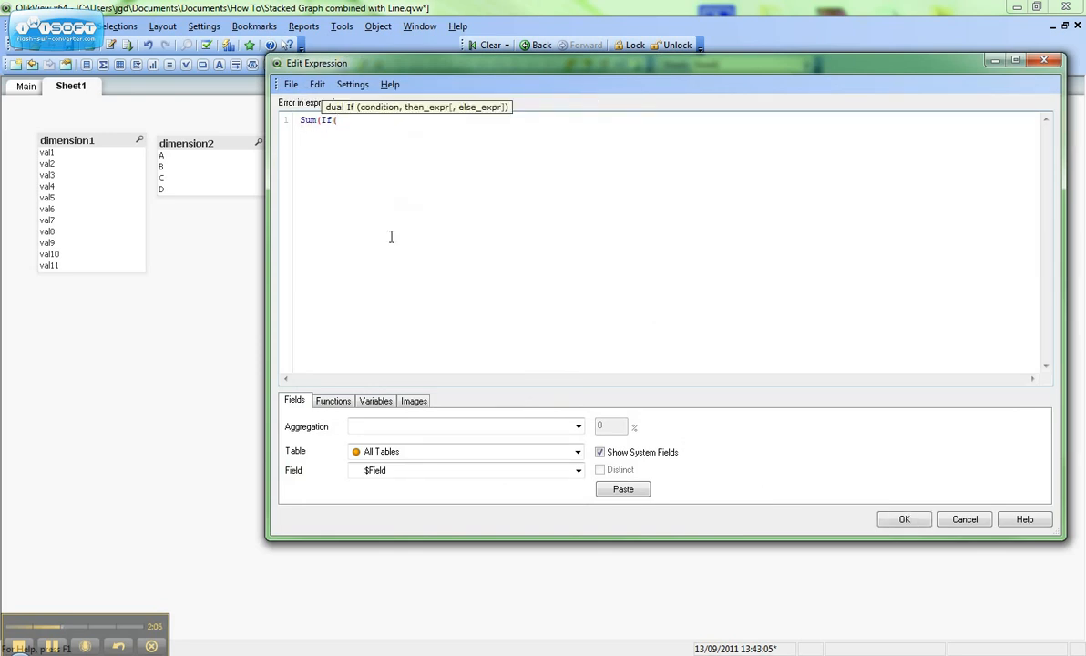
pyautogui.write('(D')
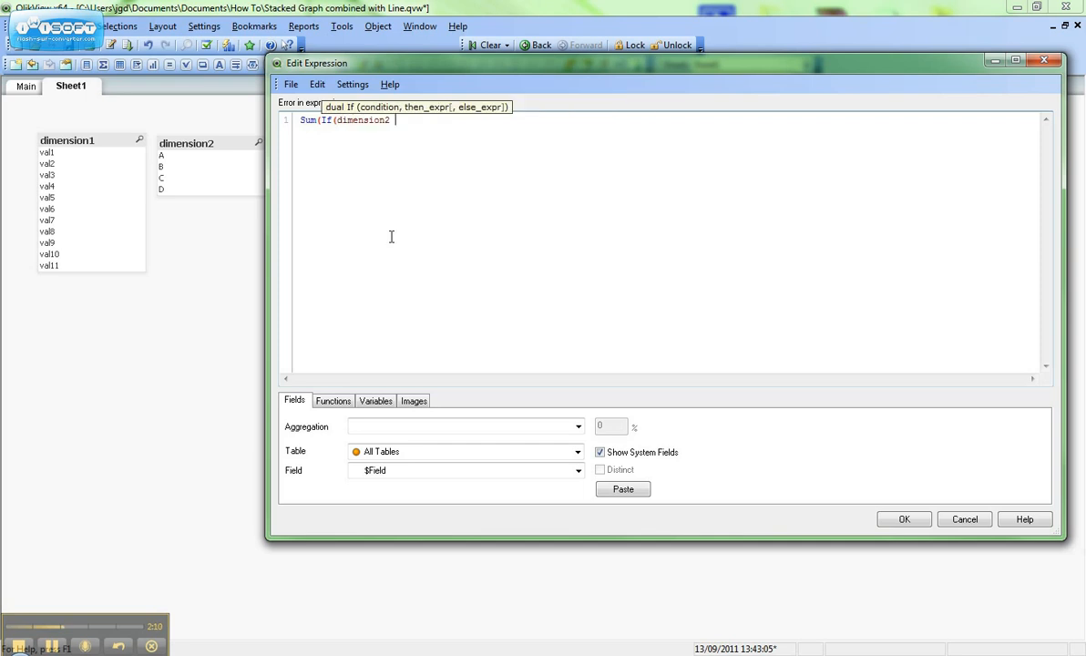
pyautogui.write("= 'A'")
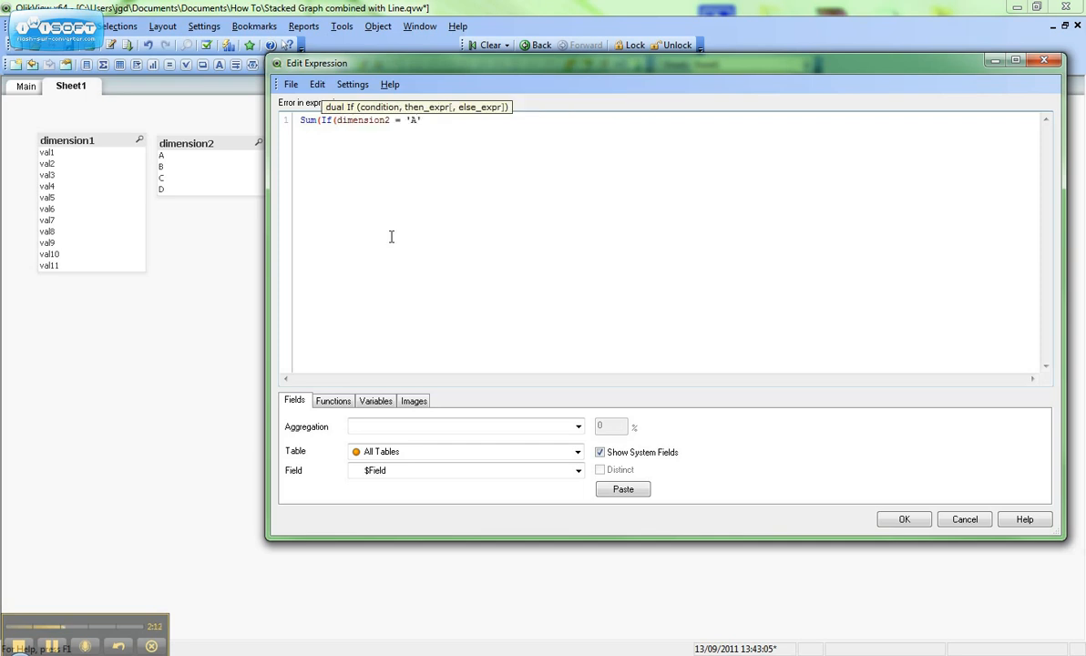
pyautogui.write(', Sales')
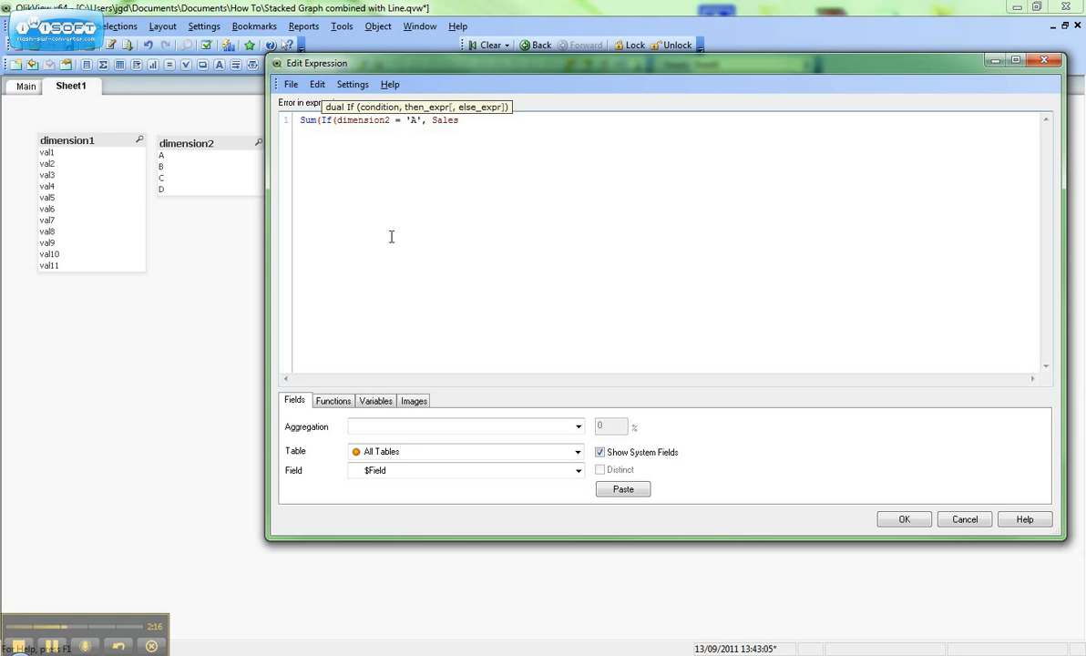
pyautogui.write('))')
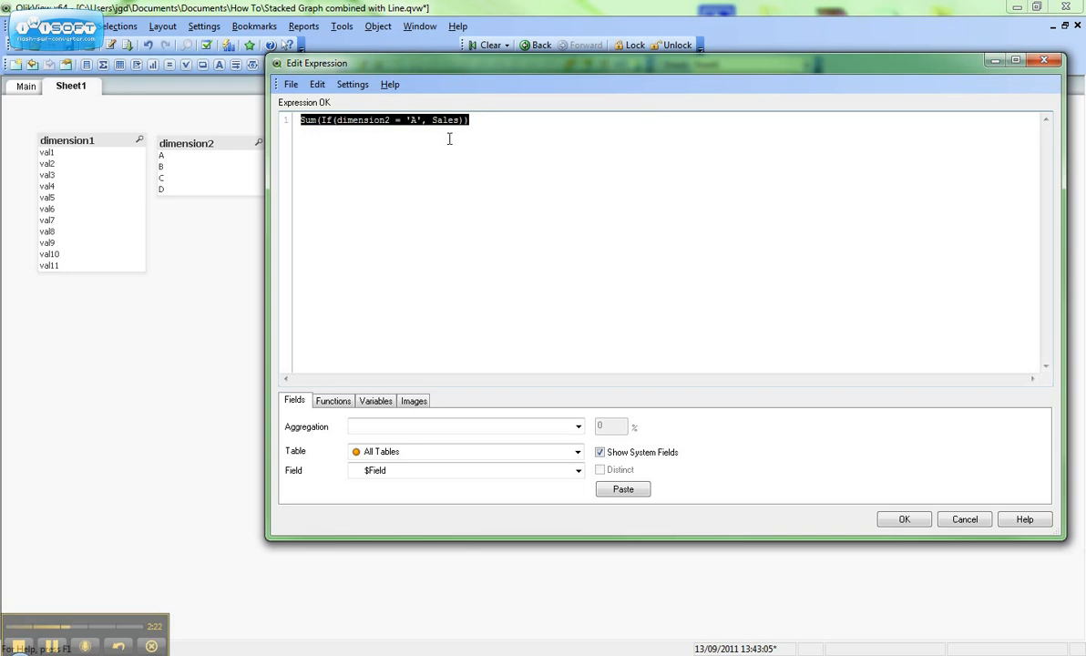
pyautogui.moveTo(882, 513)
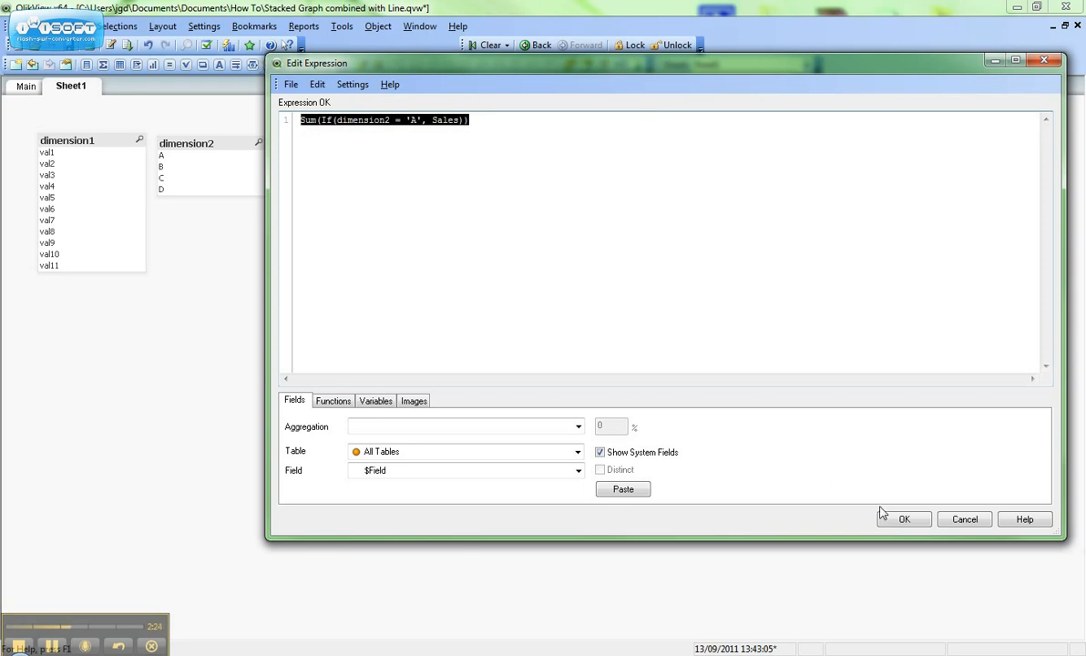
pyautogui.click(904, 518)
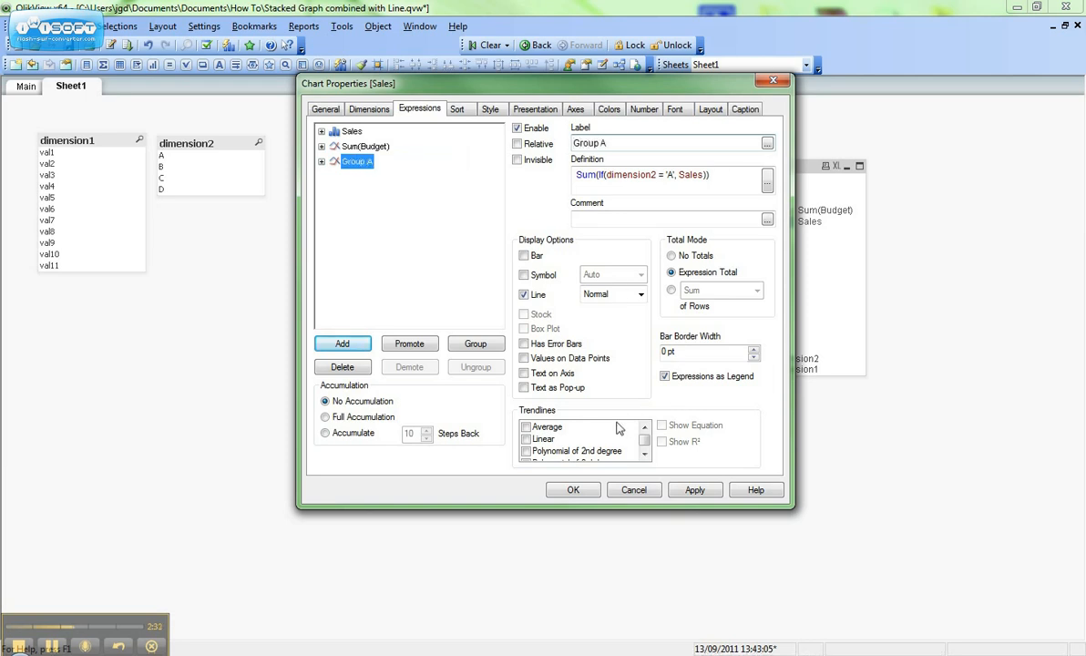
# - Add the Group B and Group C expressions summing Sales where dimension2 is 'B' and 'C'
pyautogui.click(765, 180)
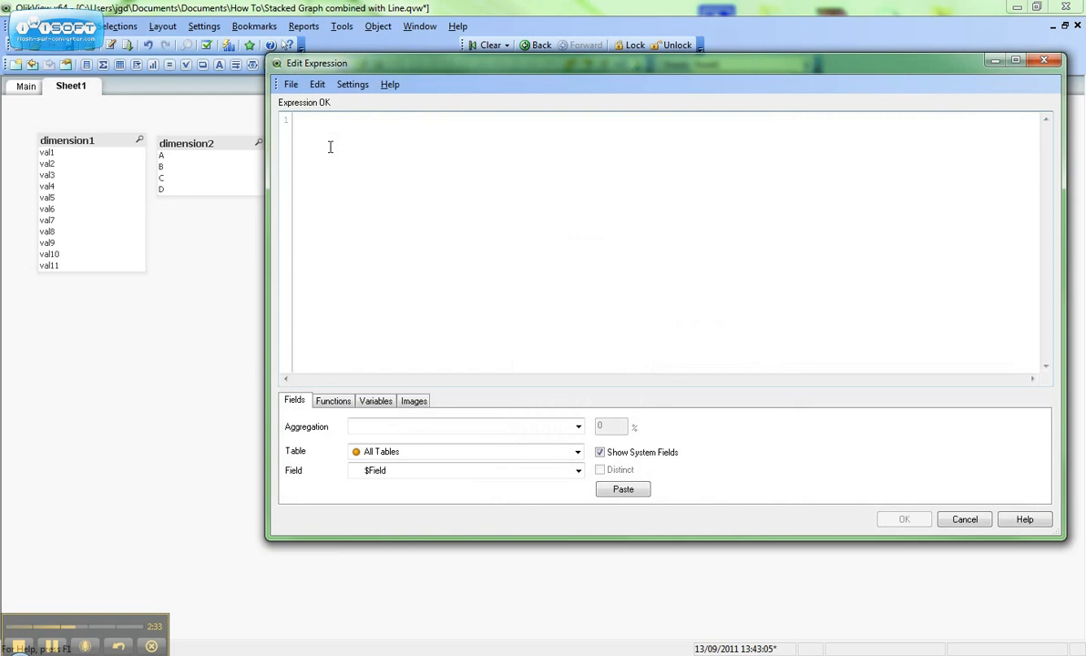
pyautogui.write("Sum(If(dimension2 = 'B', Sales))")
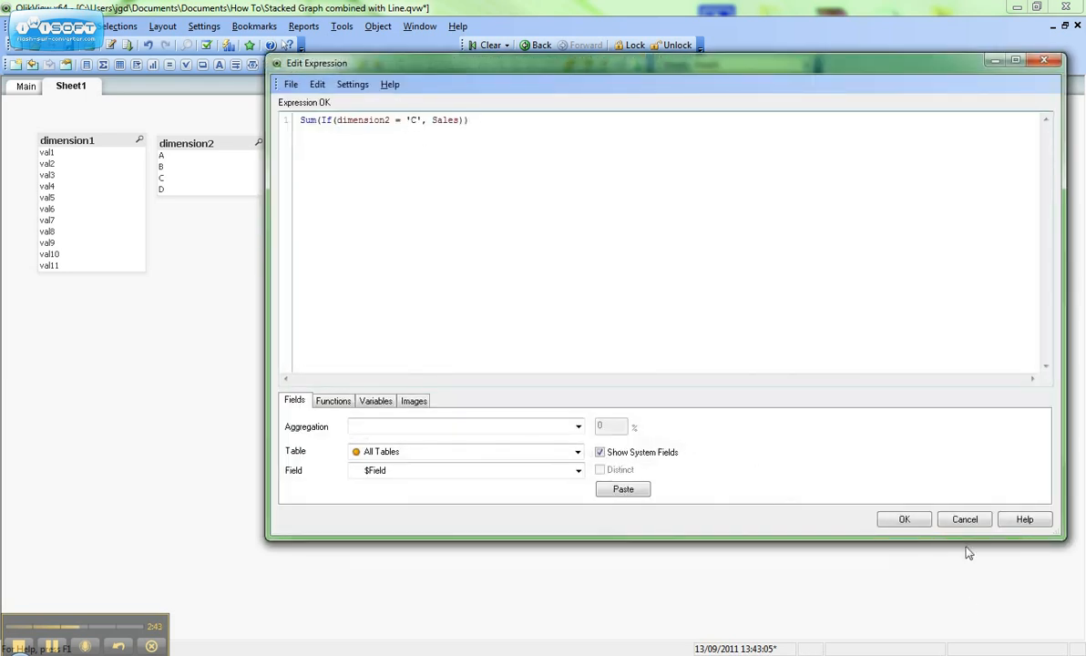
pyautogui.click(904, 517)
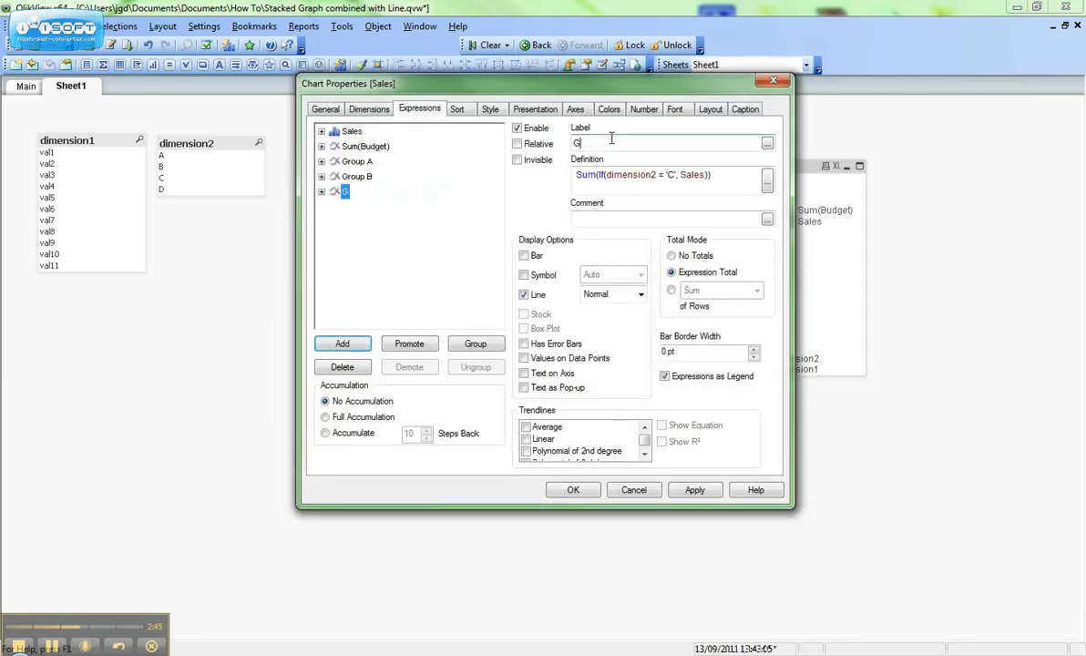
pyautogui.write('roup C')
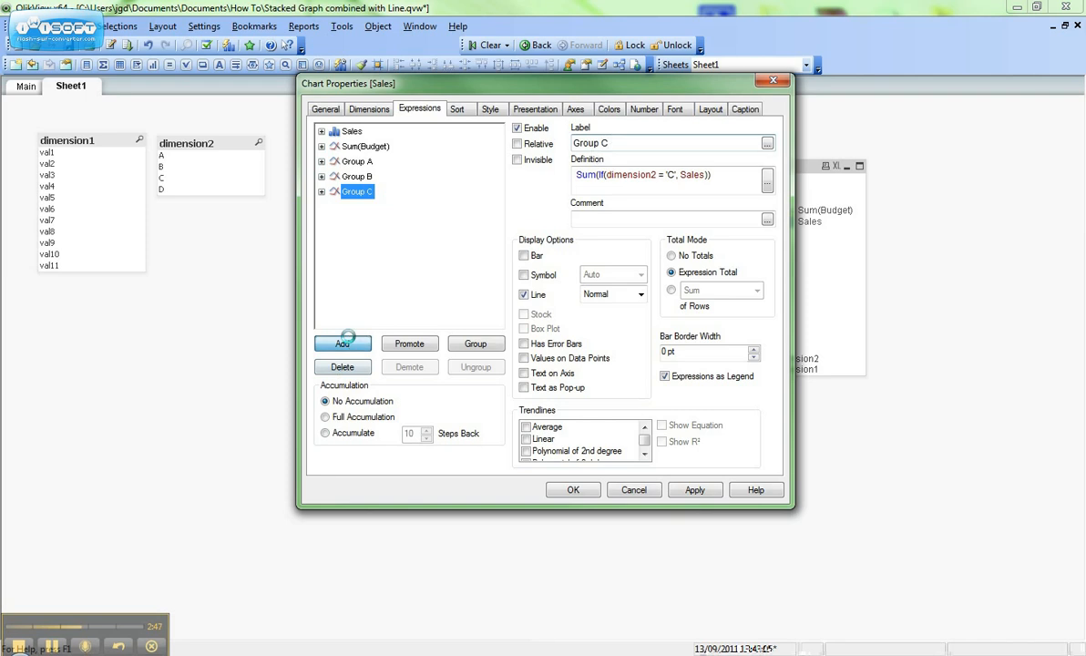
# - Add the Group D expression summing Sales where dimension2 is 'D'
pyautogui.click(765, 181)
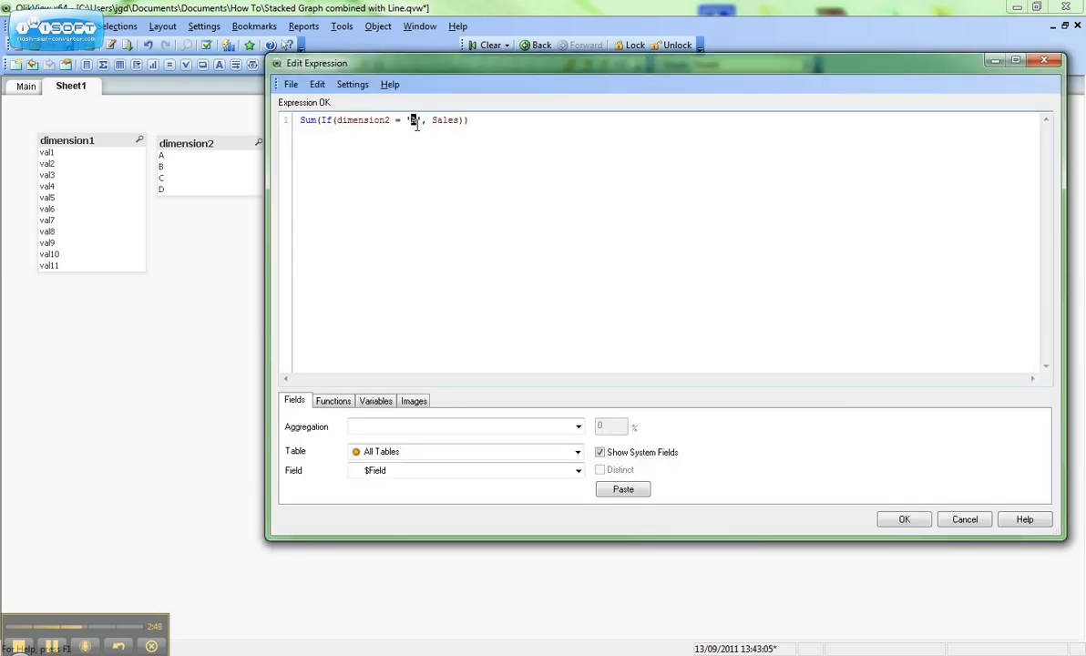
pyautogui.click(904, 517)
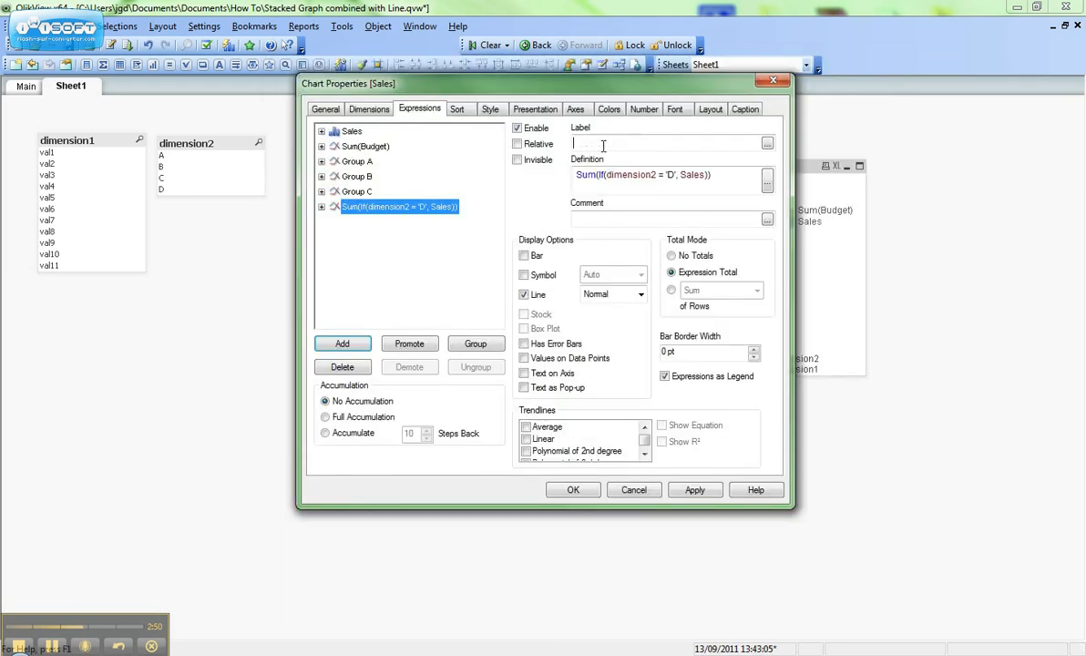
pyautogui.write('Group D')
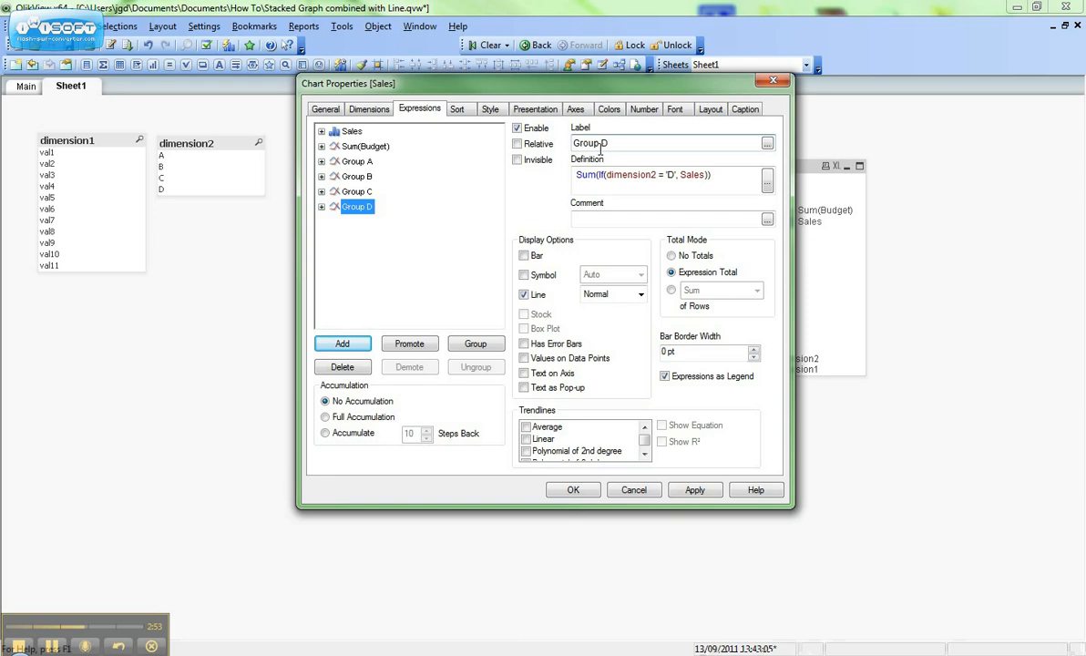
# - Display Group A, B, C and D expressions as bars
pyautogui.click(525, 255)
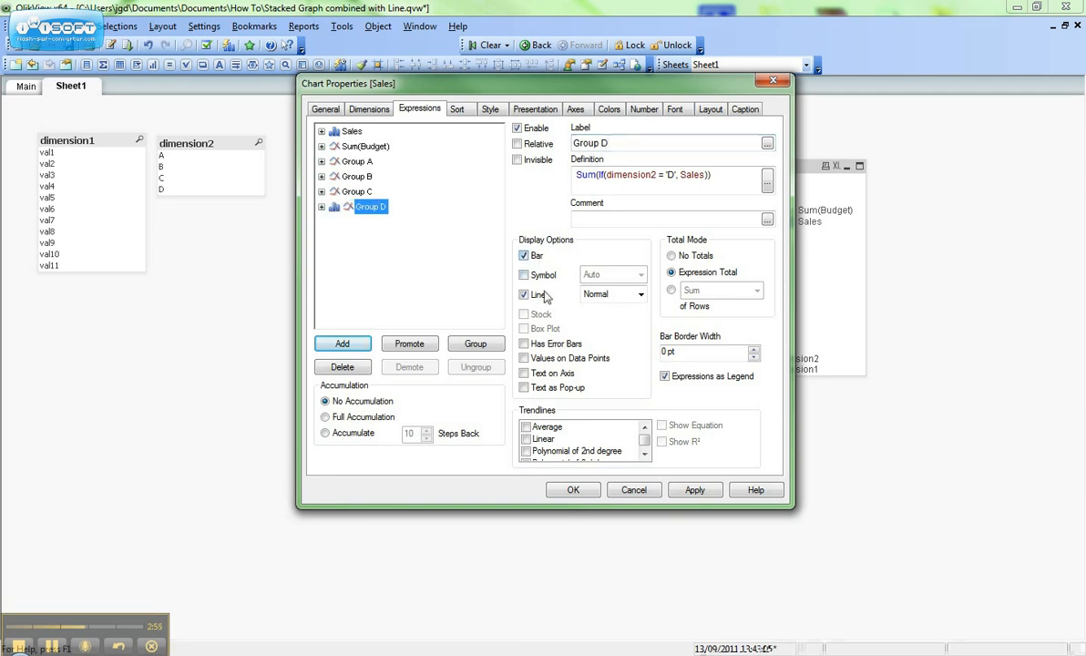
pyautogui.click(368, 191)
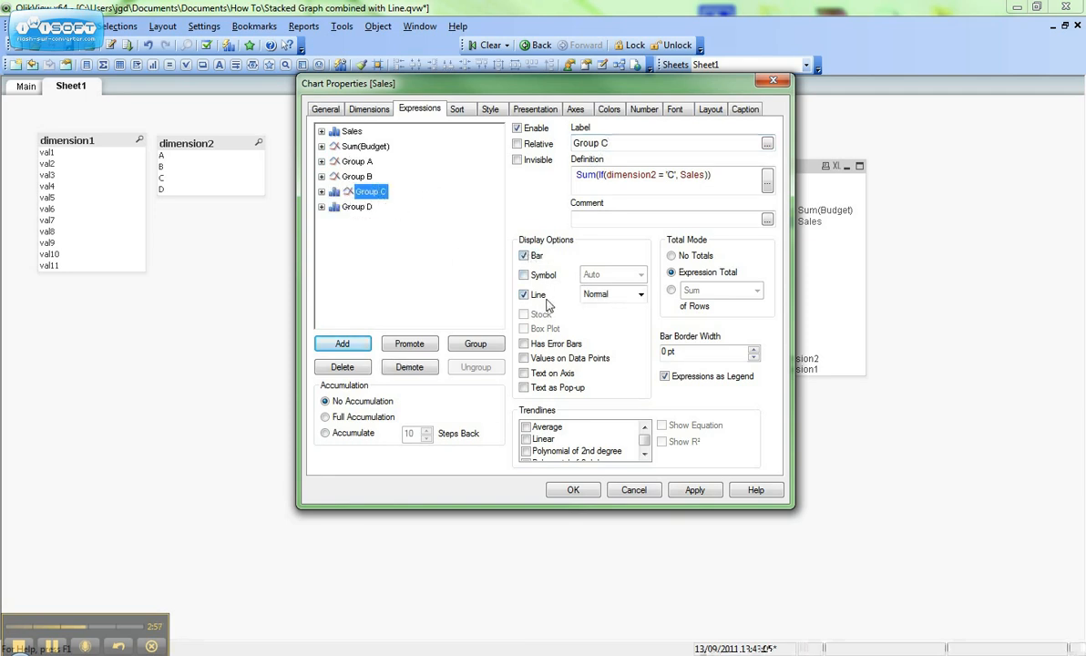
pyautogui.click(357, 175)
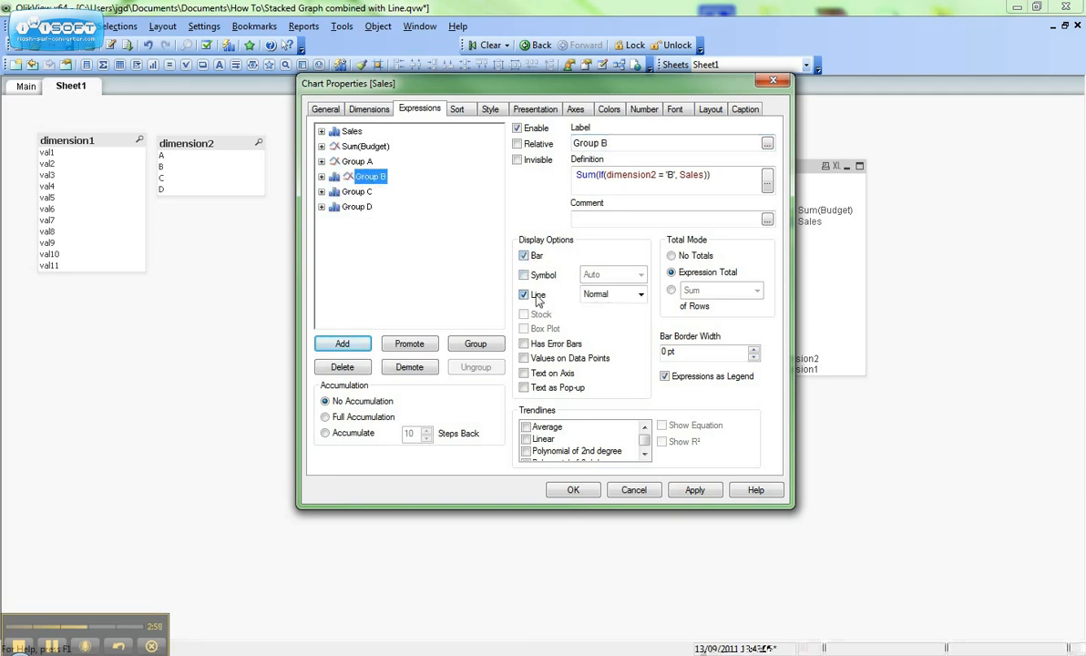
pyautogui.click(355, 160)
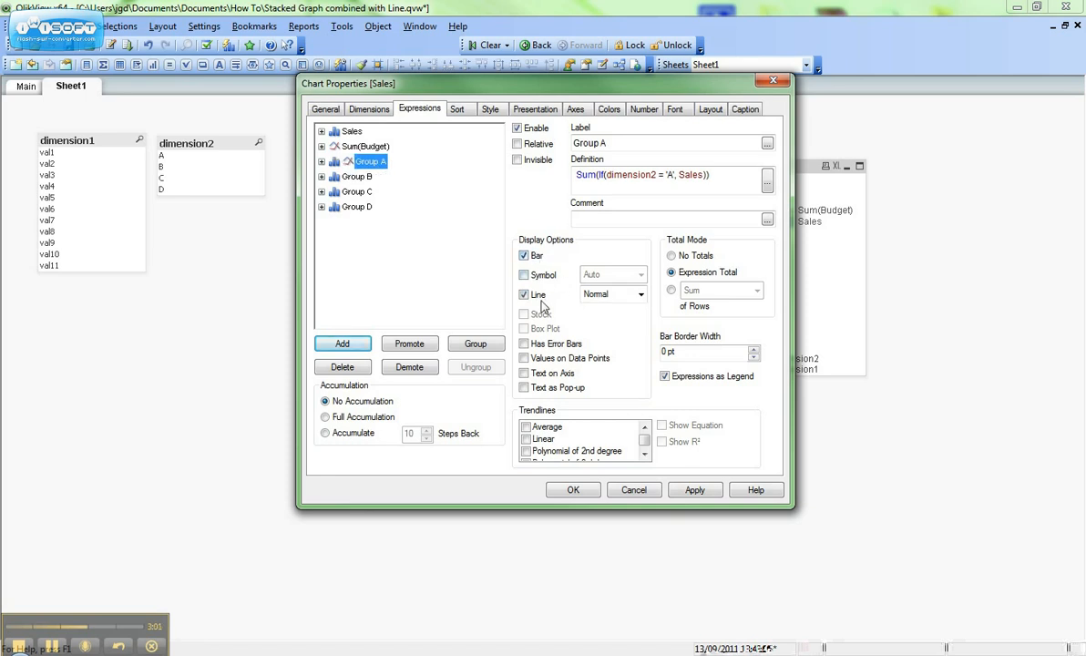
# - Delete the original Sales expression and move Sum(Budget) down after Group A
pyautogui.click(352, 131)
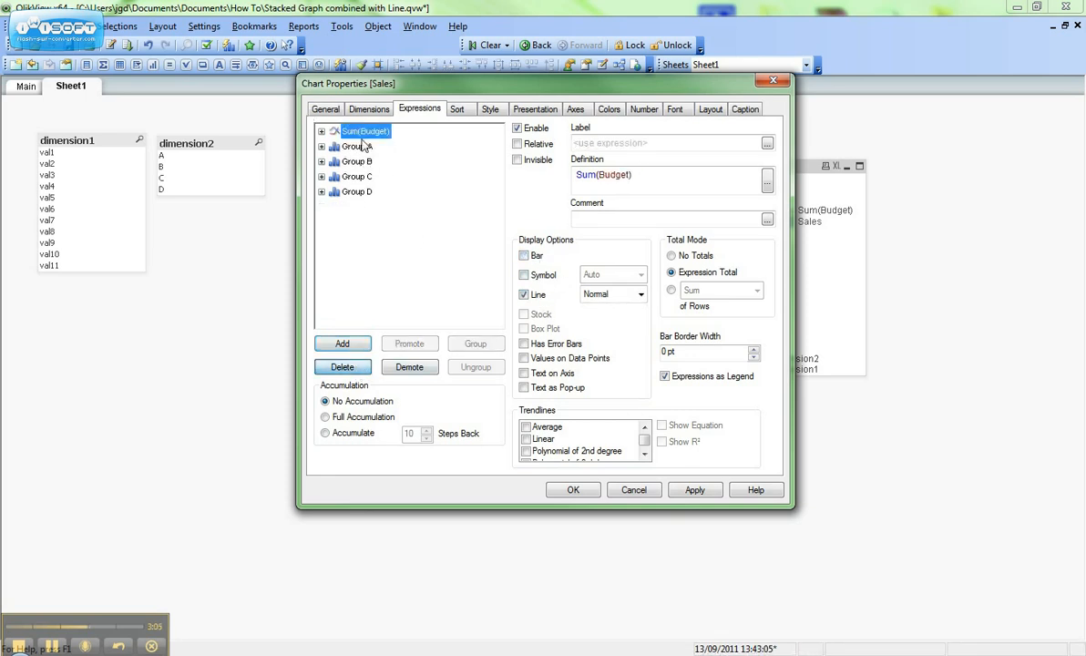
pyautogui.click(410, 368)
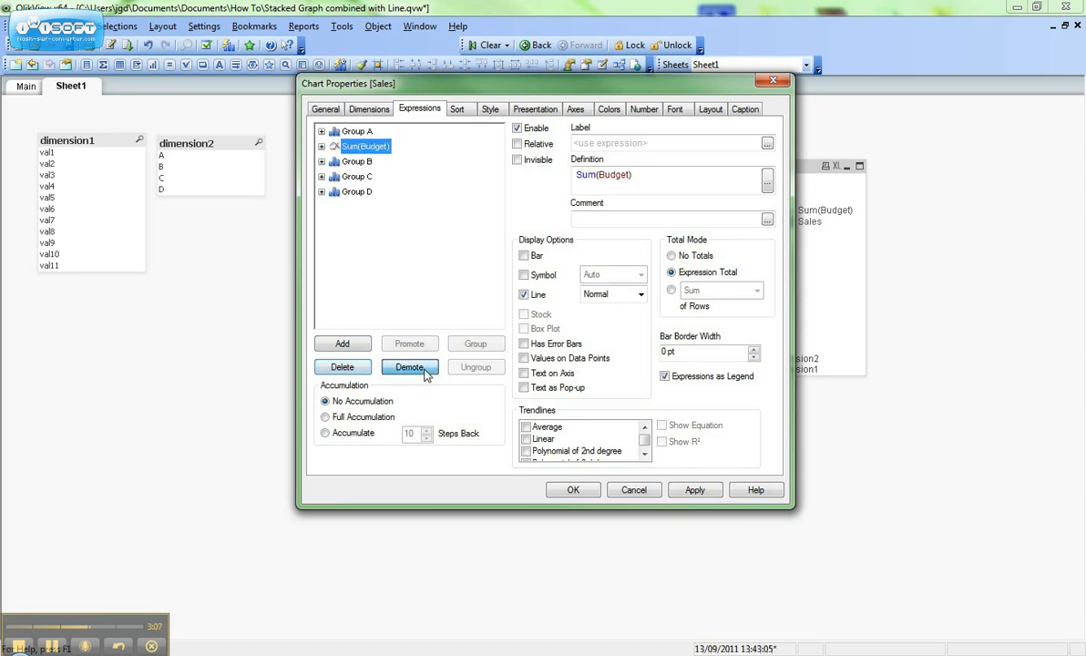
pyautogui.click(410, 368)
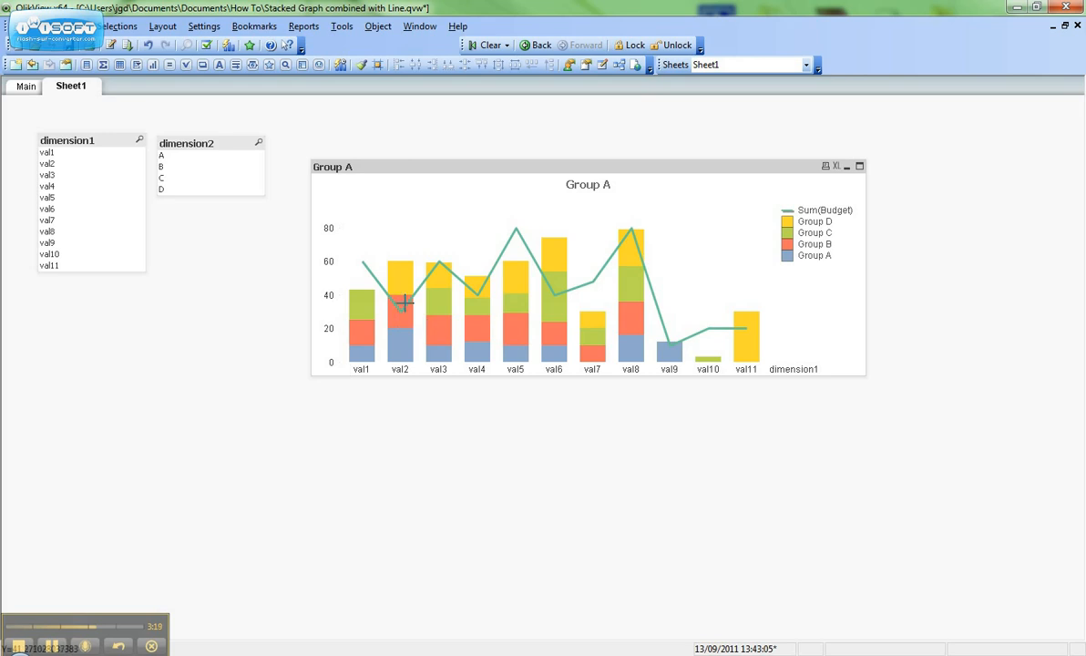
pyautogui.moveTo(546, 305)
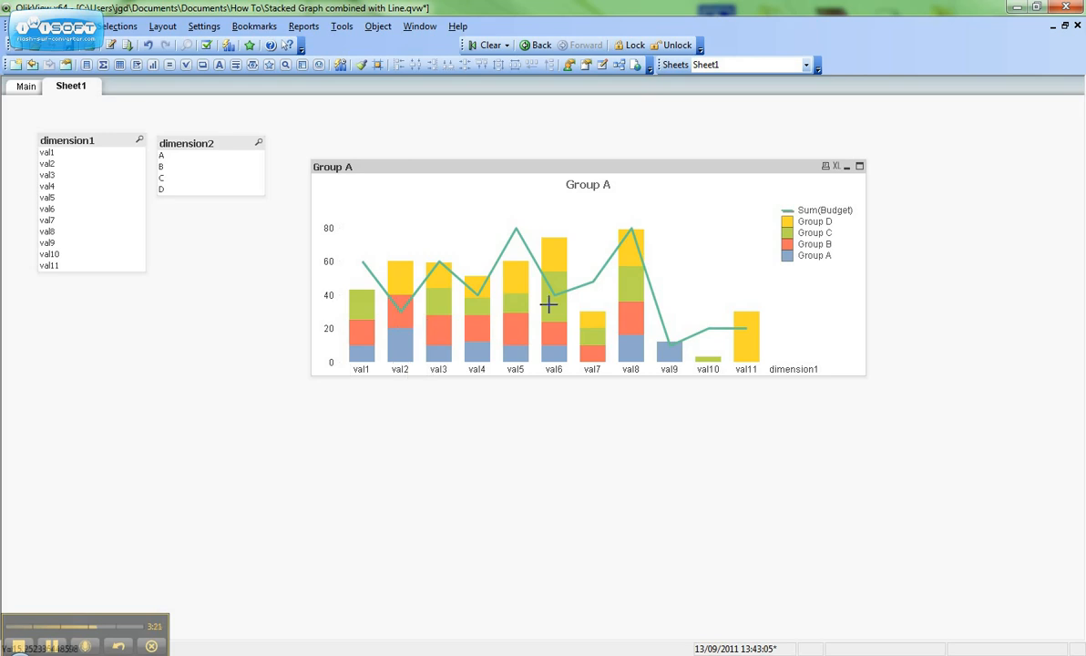
pyautogui.moveTo(614, 266)
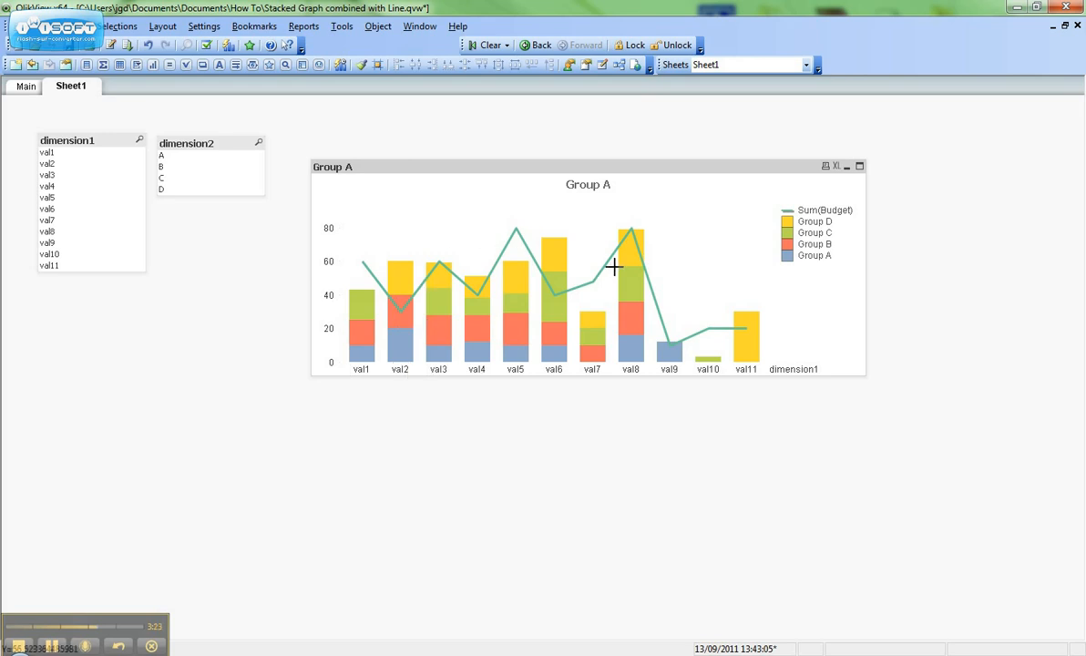
pyautogui.moveTo(807, 214)
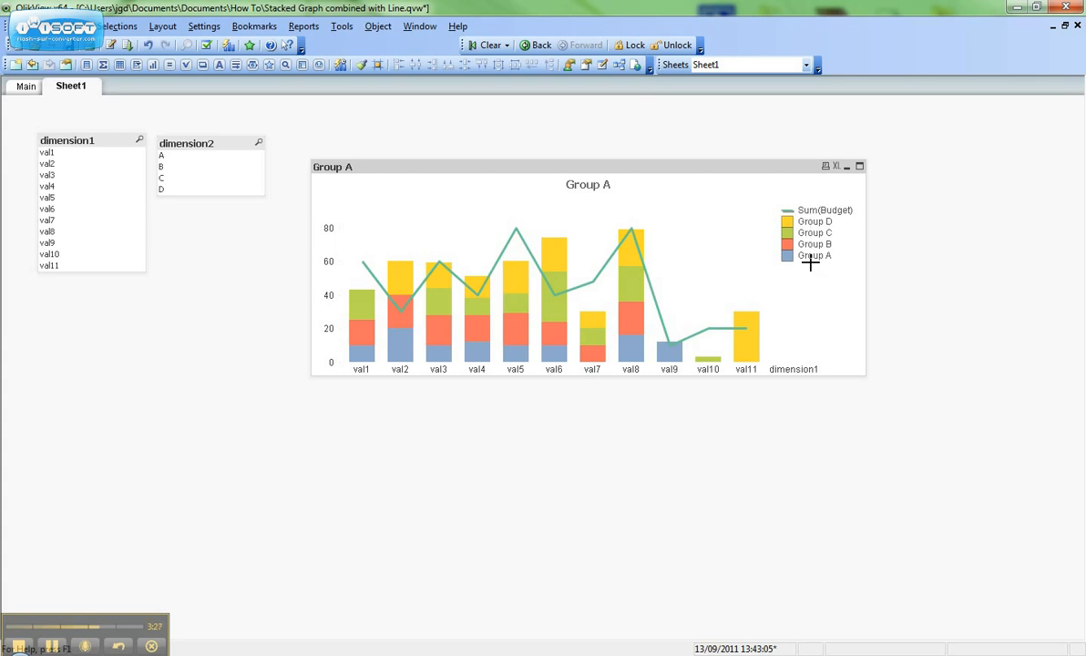
pyautogui.moveTo(661, 262)
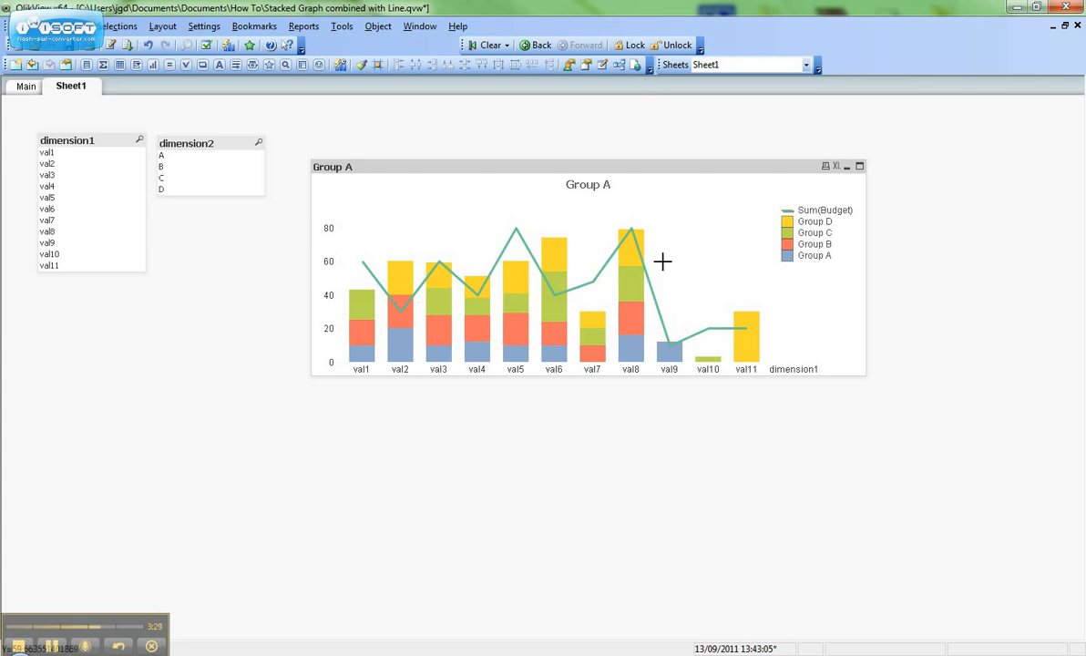
pyautogui.moveTo(565, 266)
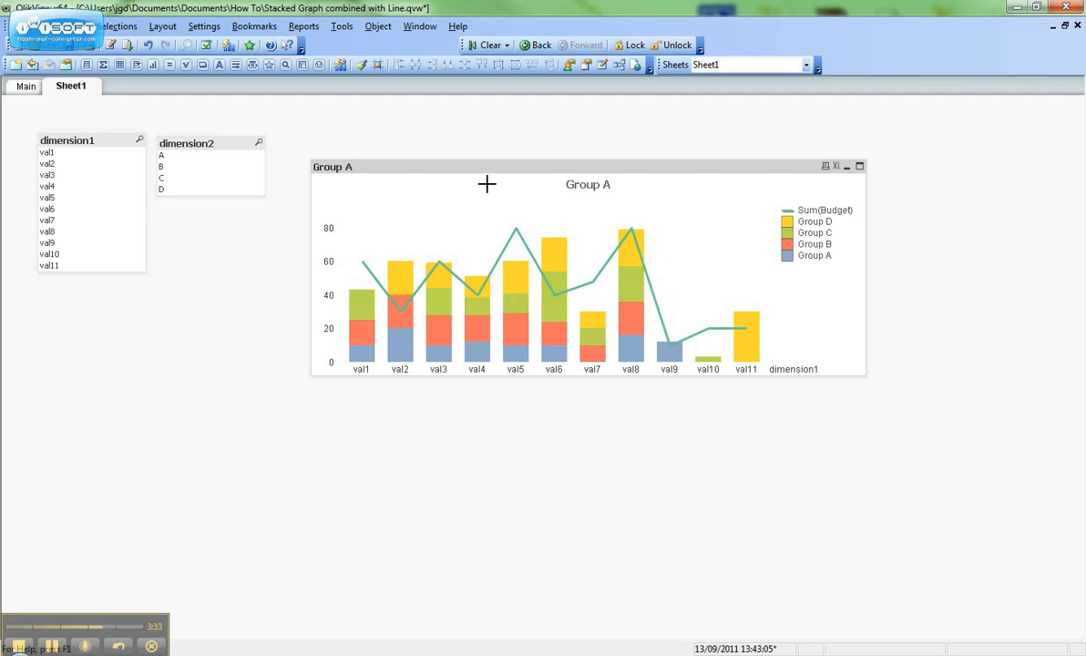
pyautogui.moveTo(474, 174)
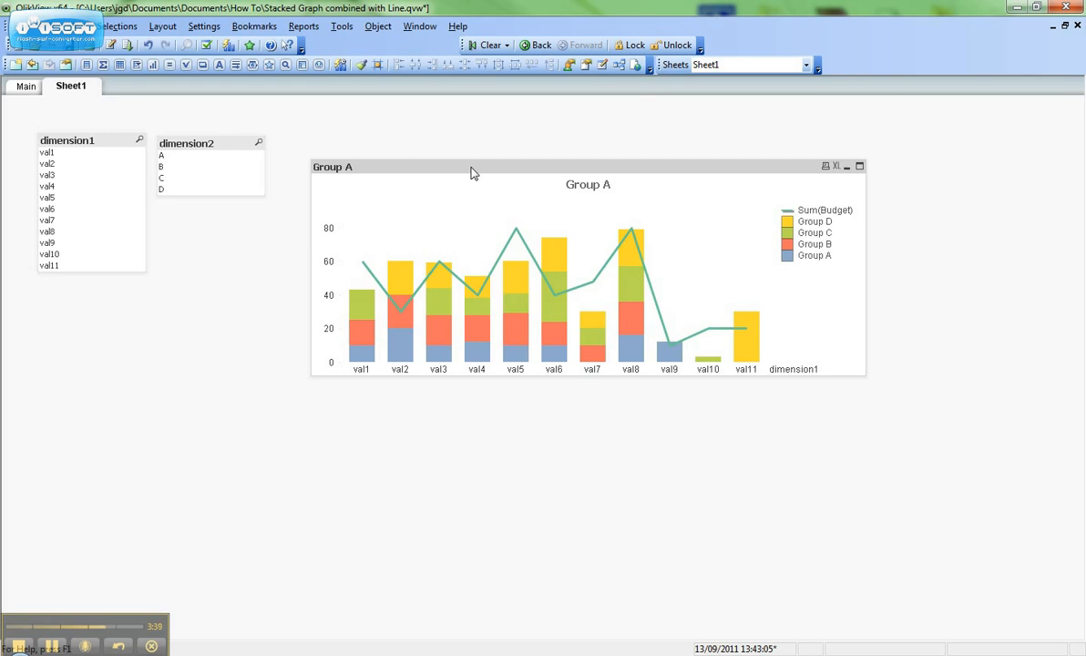
pyautogui.moveTo(432, 226)
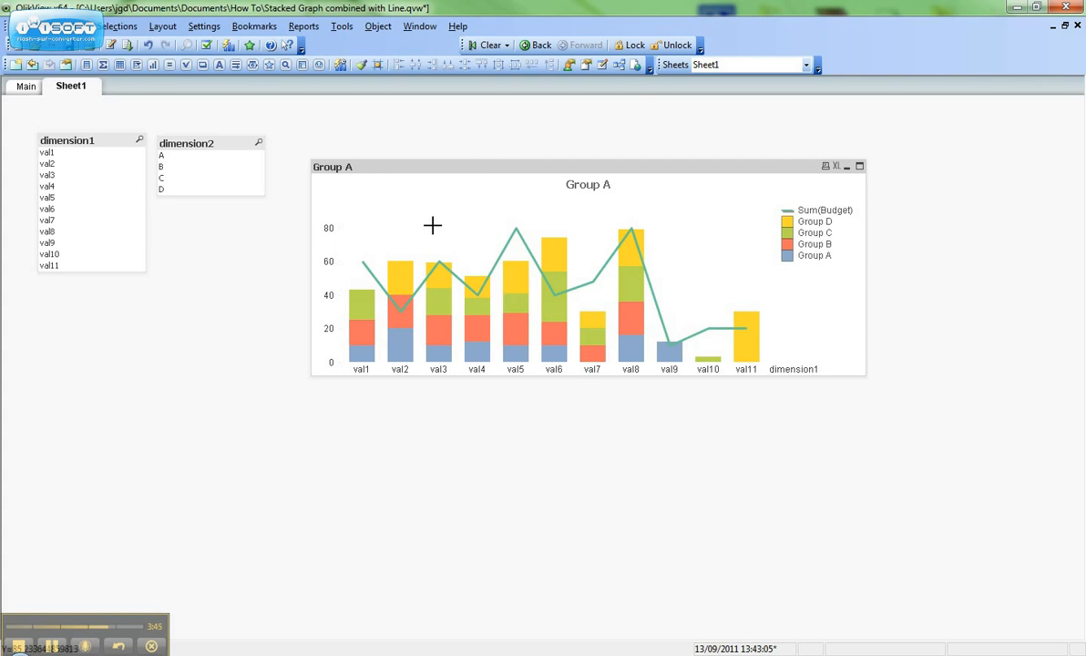